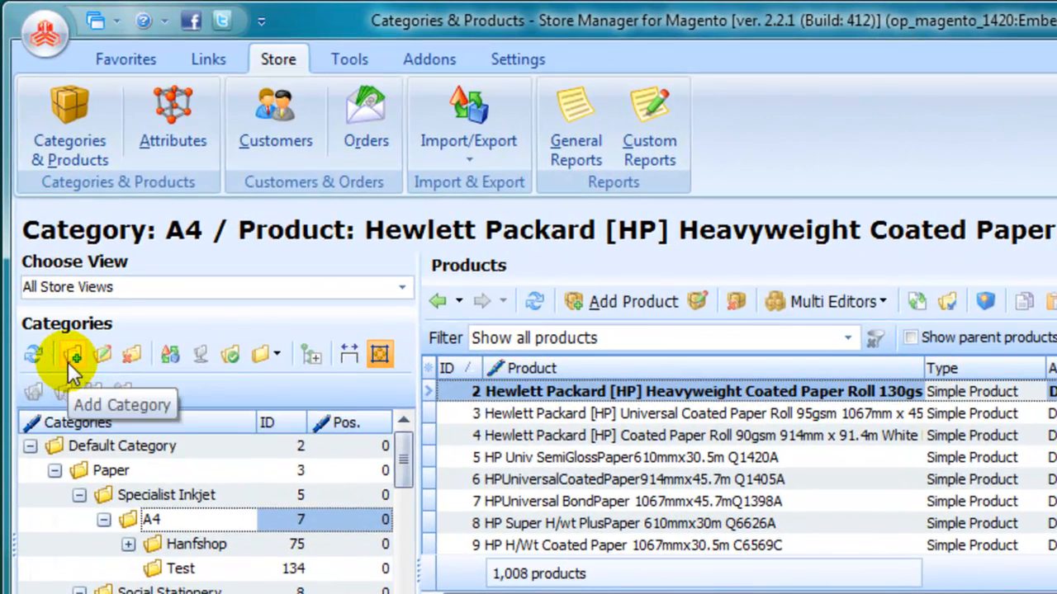
{"action": "mouse_move", "coordinate": [102, 355]}
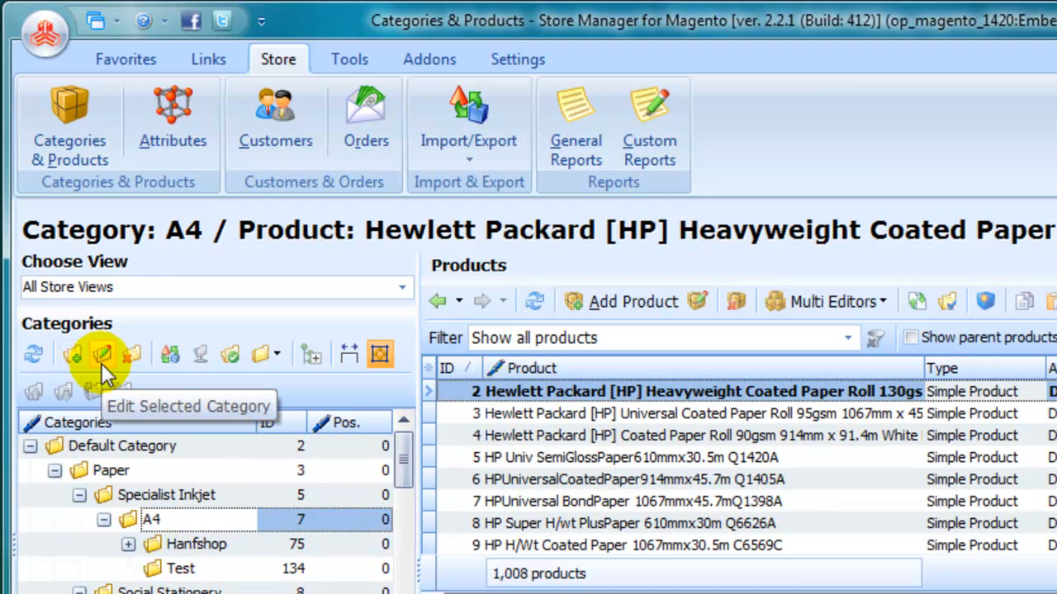
{"action": "mouse_move", "coordinate": [132, 357]}
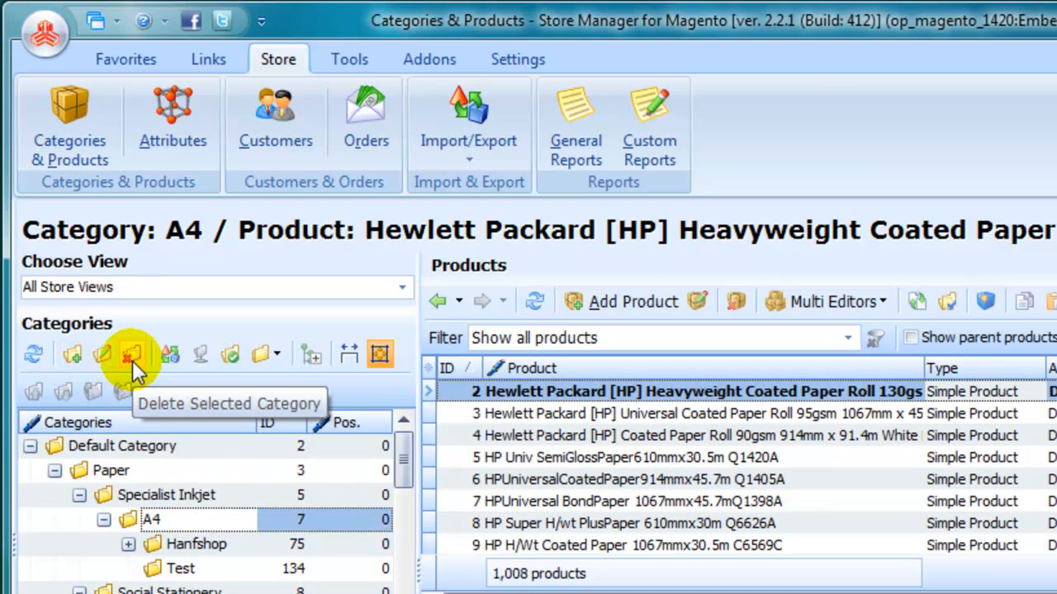
{"action": "mouse_move", "coordinate": [168, 354]}
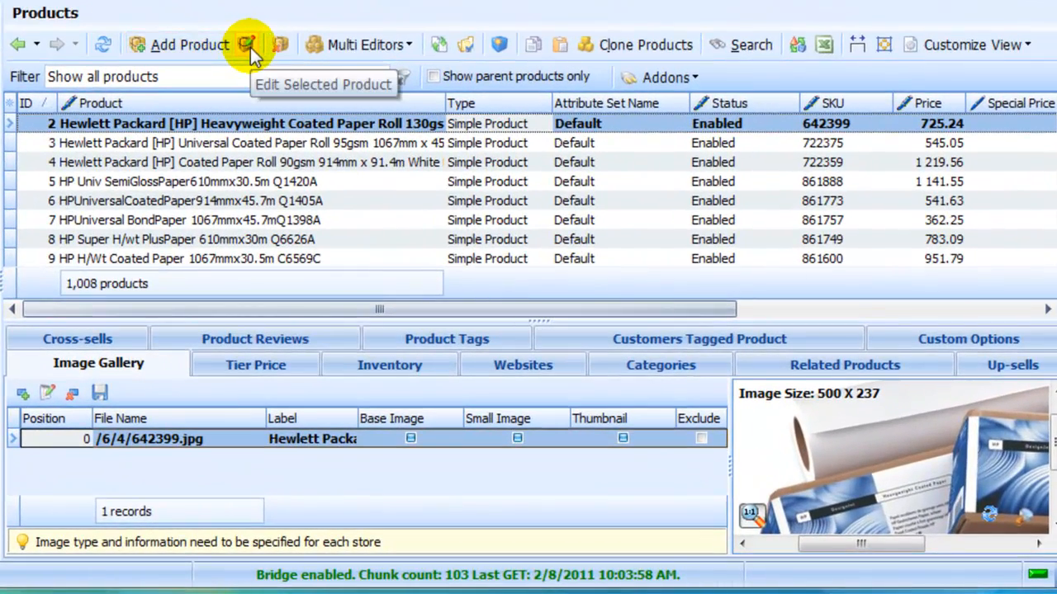
{"action": "mouse_move", "coordinate": [281, 45]}
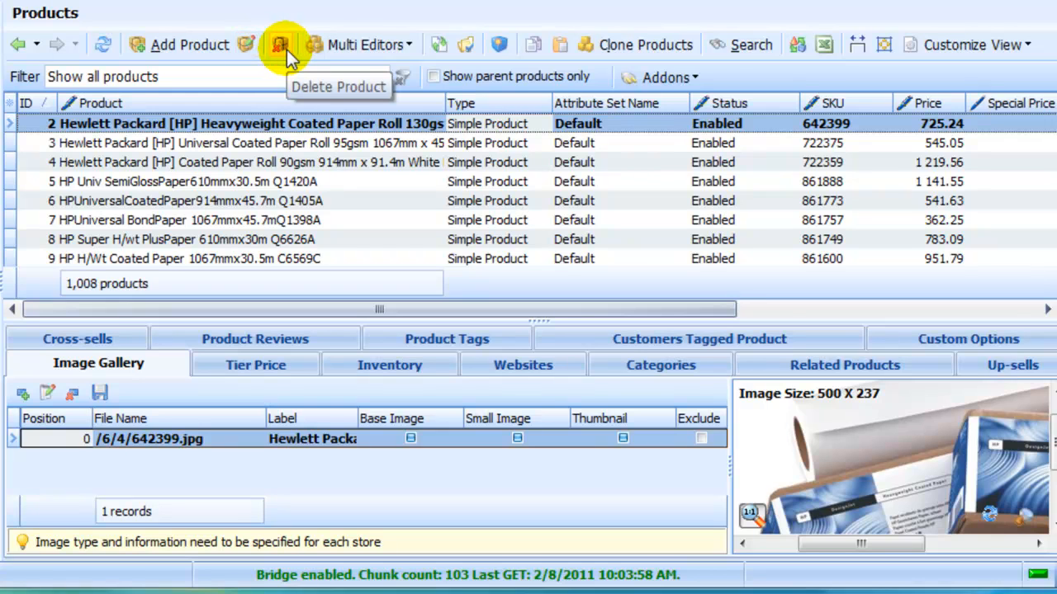
{"action": "mouse_move", "coordinate": [669, 80]}
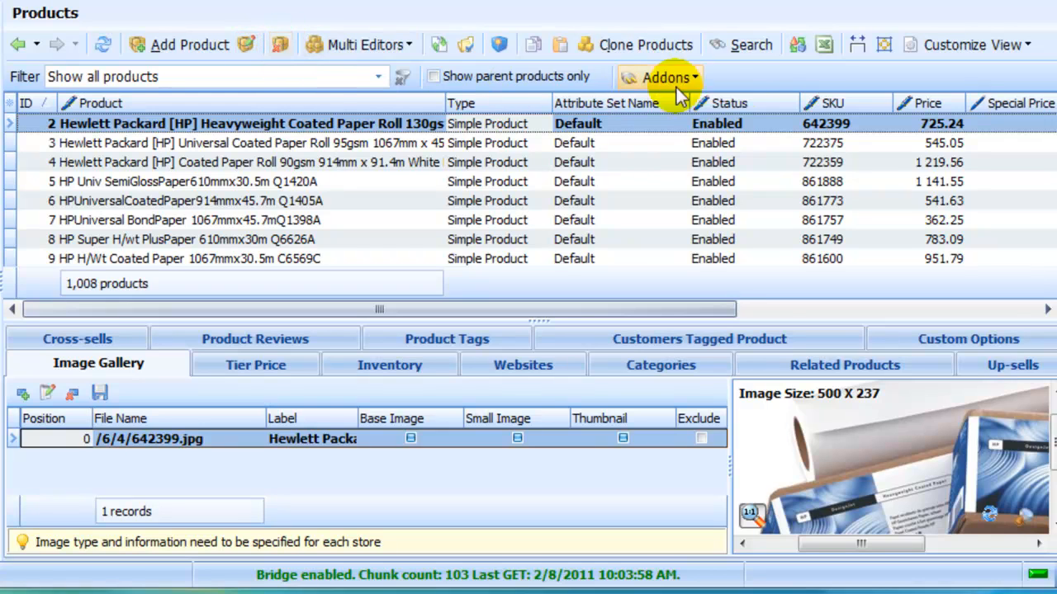
{"action": "mouse_move", "coordinate": [797, 44]}
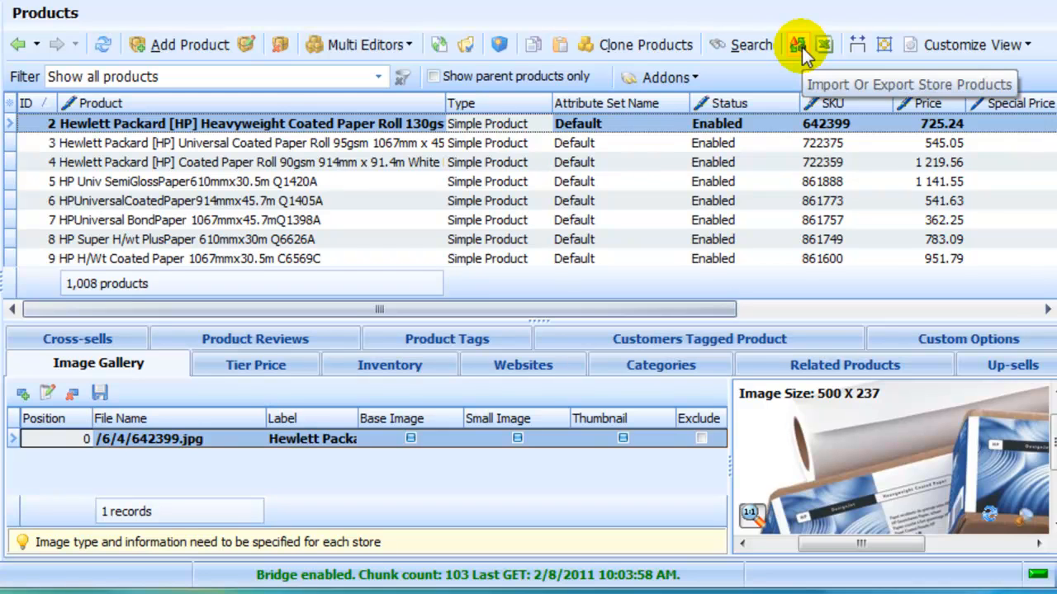
{"action": "mouse_move", "coordinate": [469, 44]}
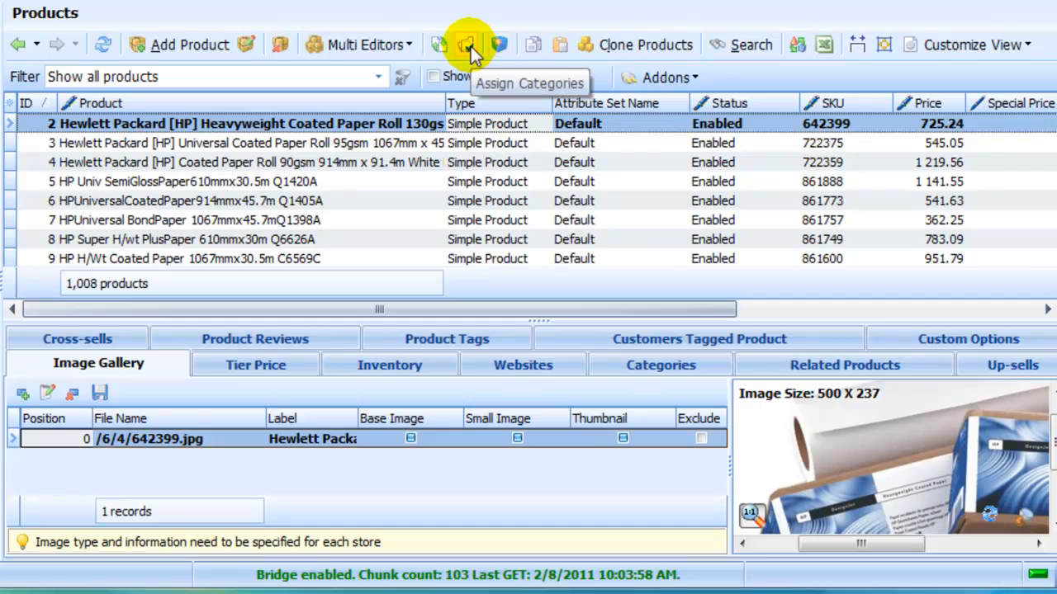
- Assign the HP paper roll to the Other Weights and Colour 90gsm categories and confirm
{"action": "left_click", "coordinate": [469, 45]}
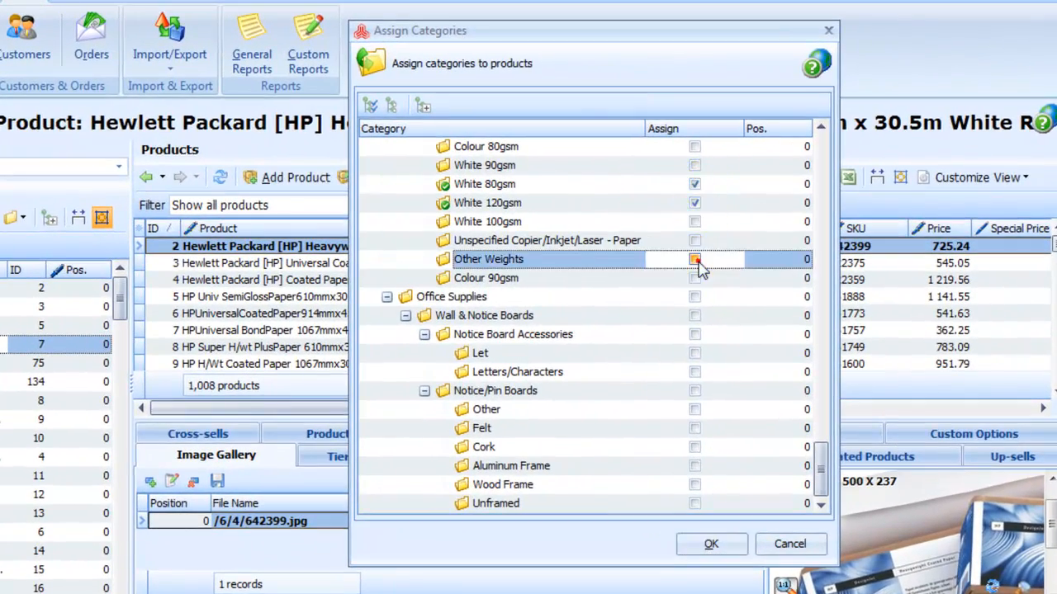
{"action": "left_click", "coordinate": [693, 259]}
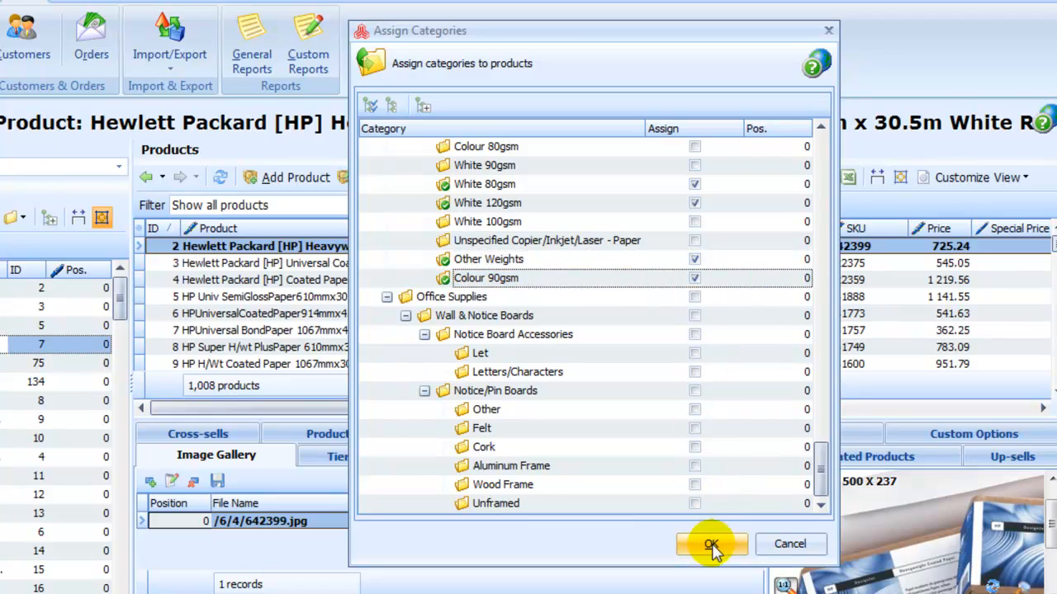
{"action": "left_click", "coordinate": [710, 544]}
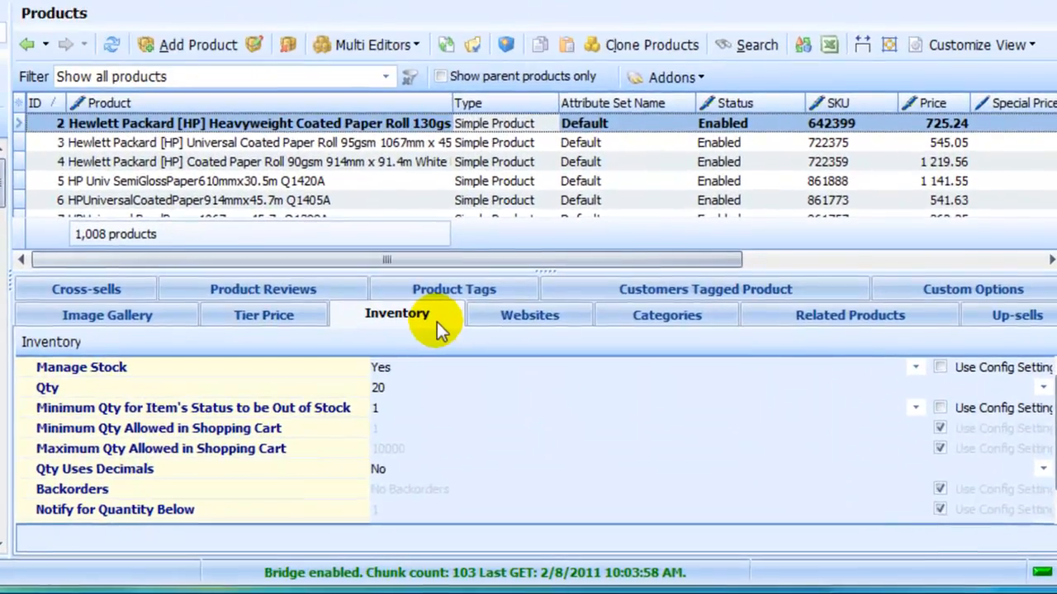
{"action": "left_click", "coordinate": [973, 289]}
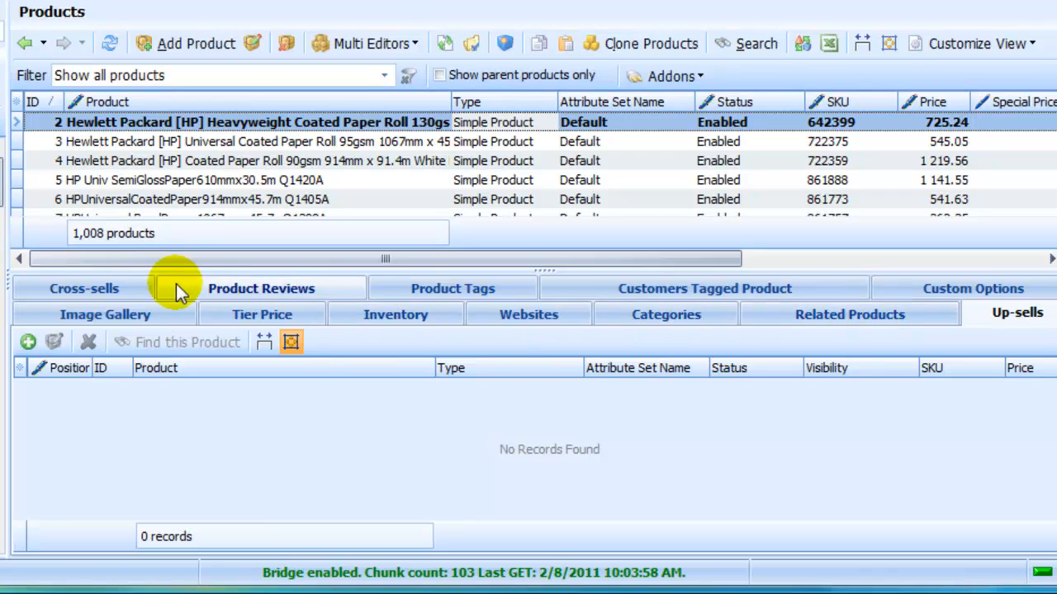
{"action": "left_click", "coordinate": [83, 287]}
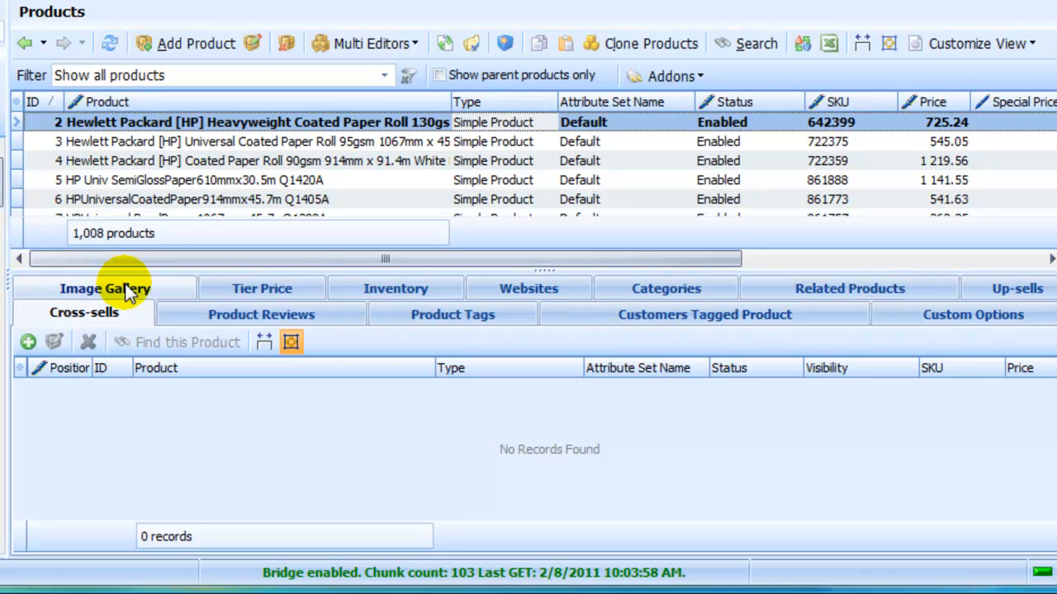
{"action": "left_click", "coordinate": [452, 313]}
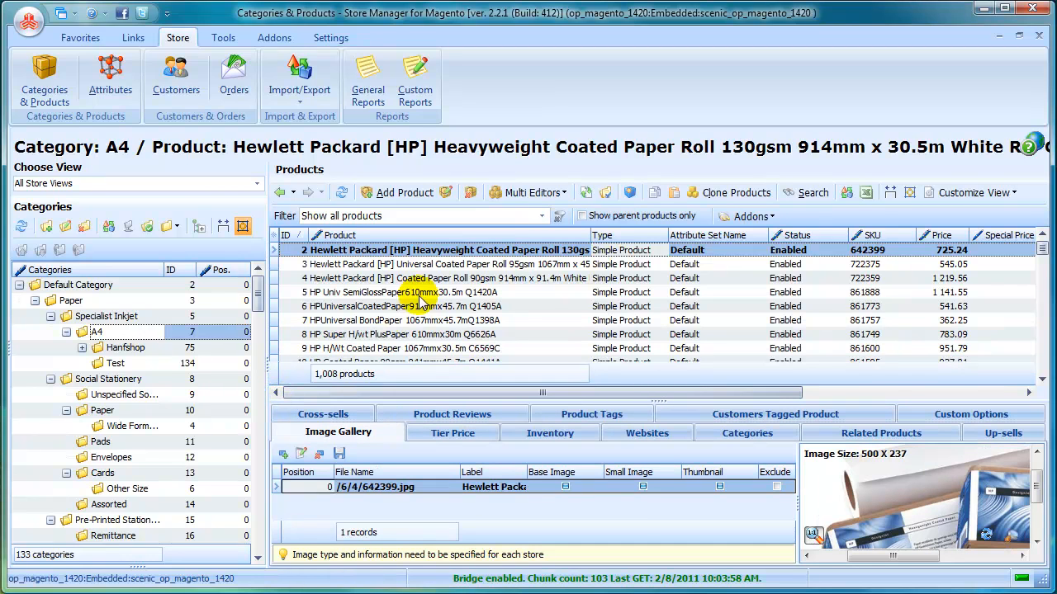
- Try the product filter options on another category and return to Show all products
{"action": "left_click", "coordinate": [543, 215]}
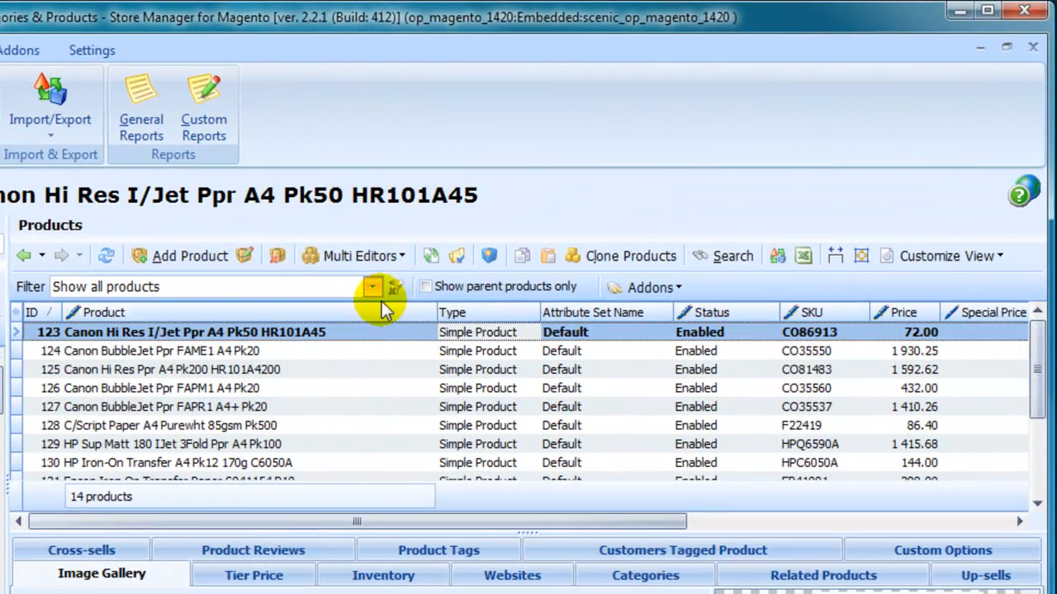
{"action": "left_click", "coordinate": [372, 287]}
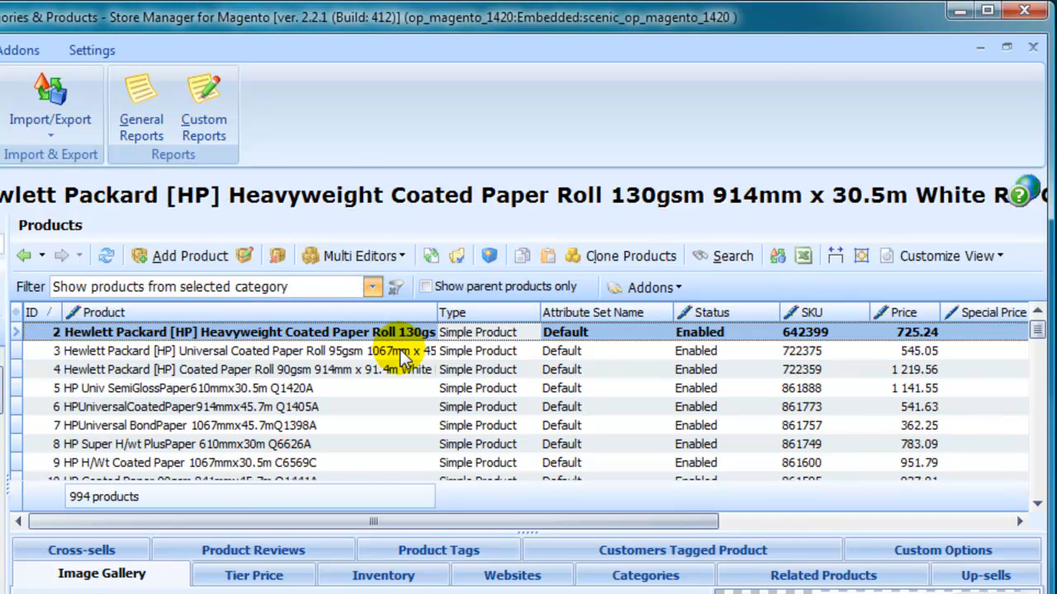
{"action": "left_click", "coordinate": [373, 288]}
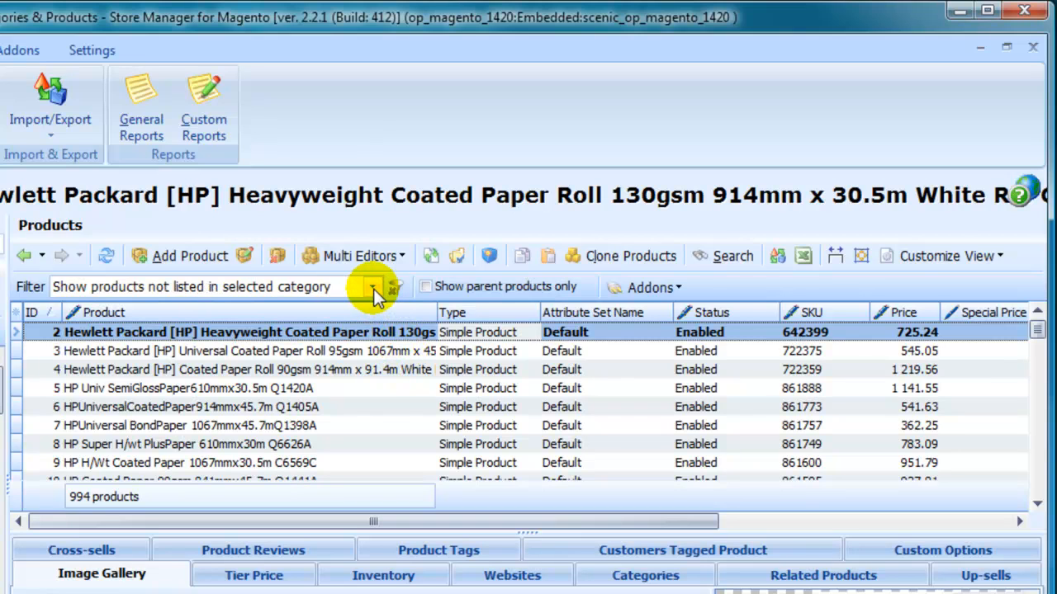
{"action": "left_click", "coordinate": [374, 288]}
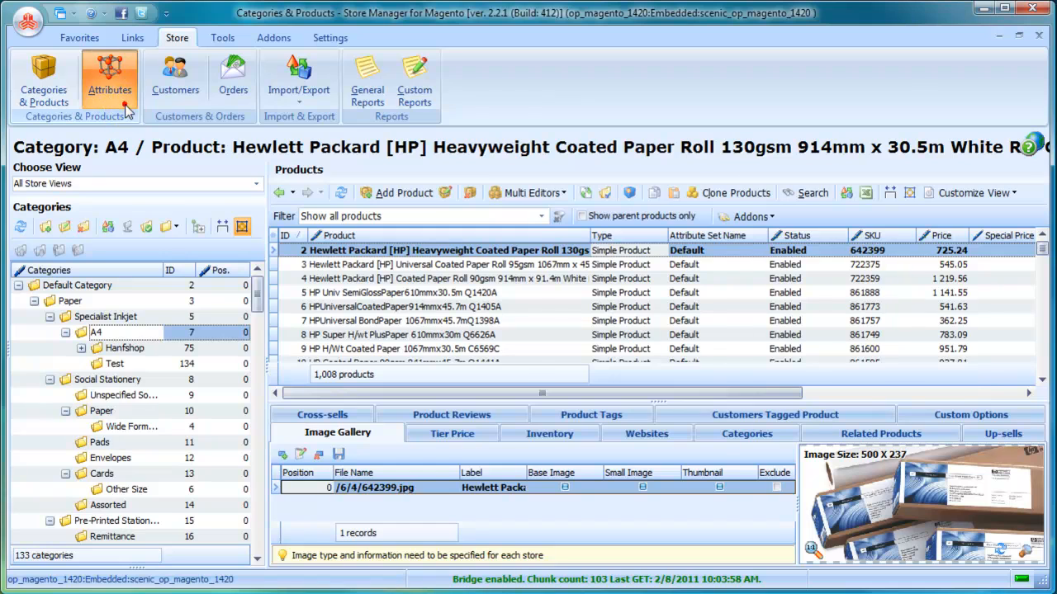
- Bring up the Manage Attributes screen from the Store ribbon
{"action": "left_click", "coordinate": [109, 79]}
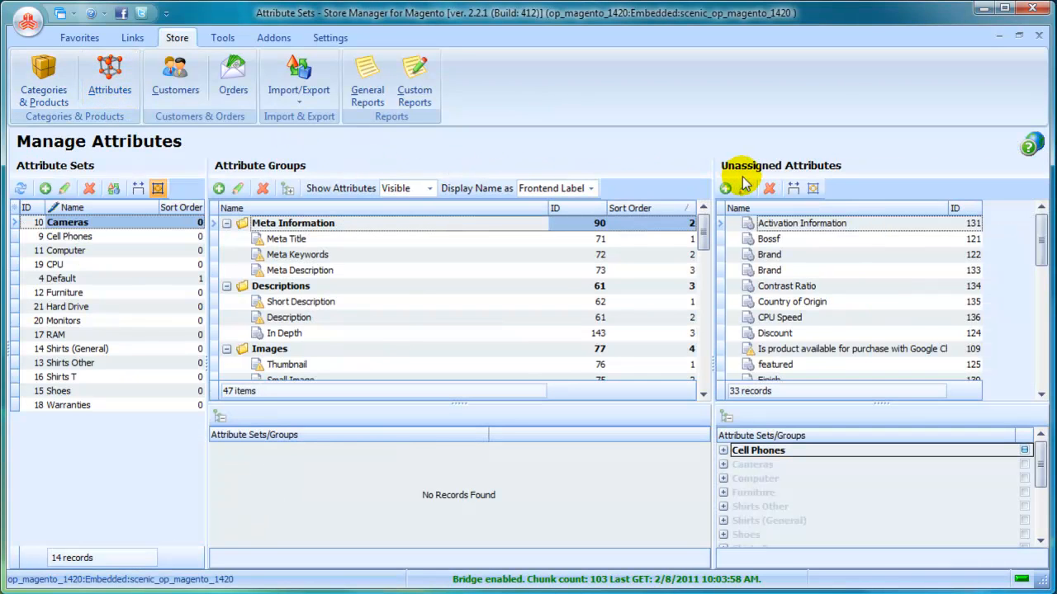
{"action": "mouse_move", "coordinate": [106, 179]}
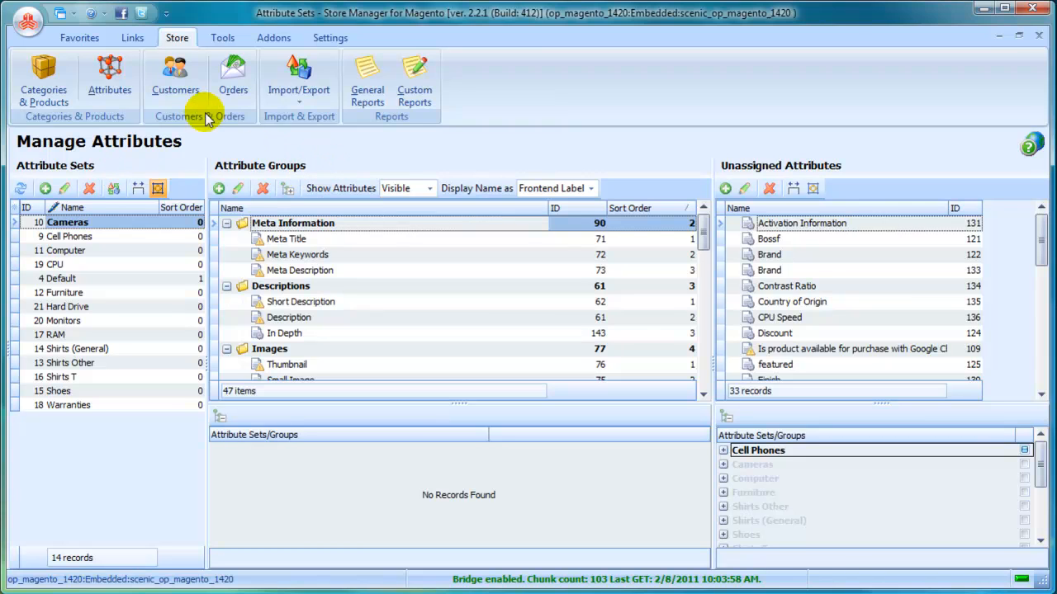
- Show the customer list and view the Sports Guru wholesale customer's empty wishlist
{"action": "left_click", "coordinate": [175, 74]}
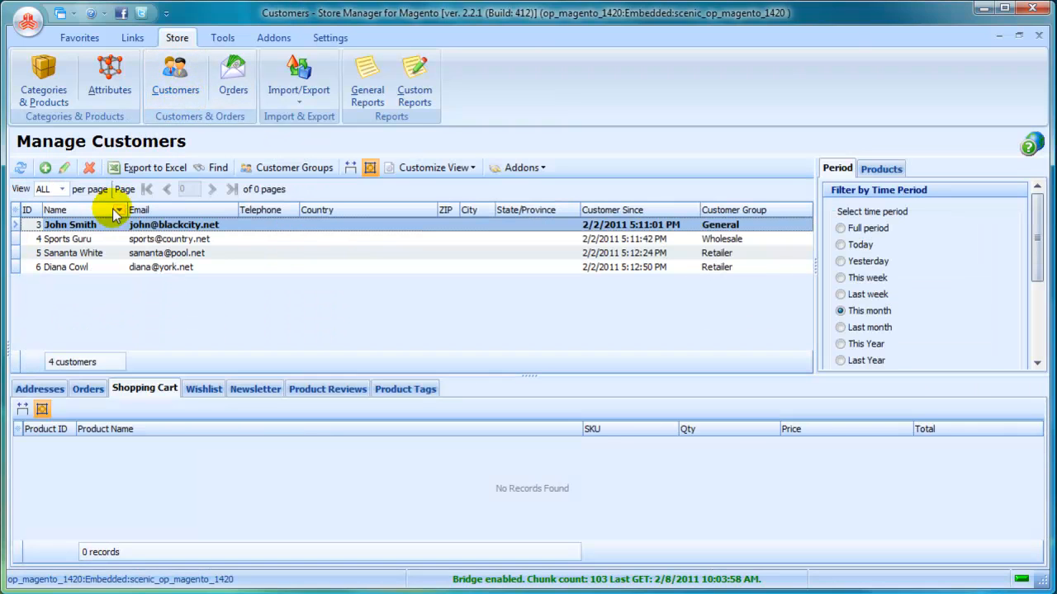
{"action": "left_click", "coordinate": [165, 238]}
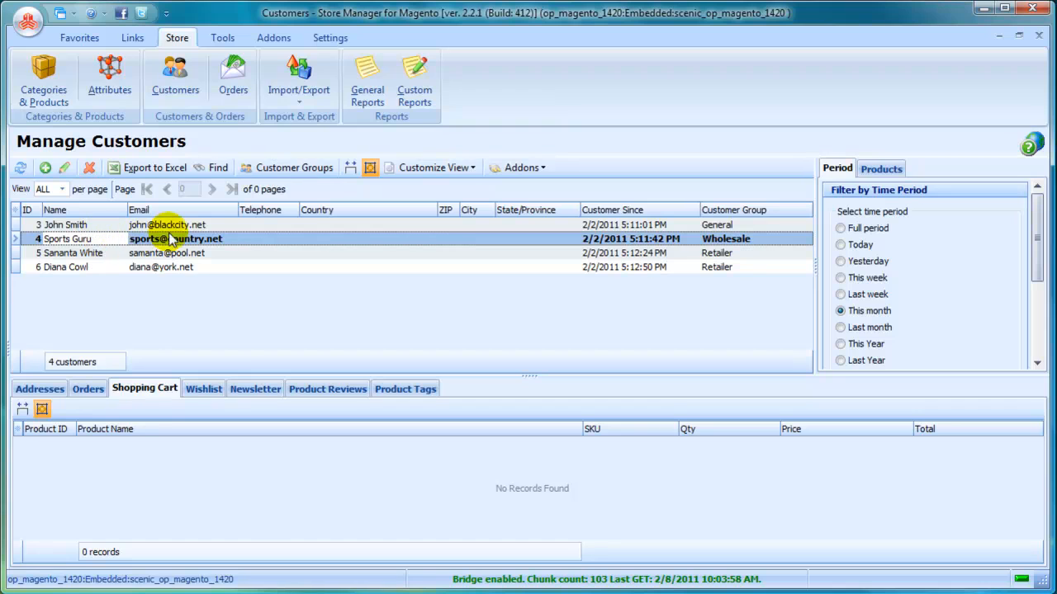
{"action": "left_click", "coordinate": [294, 168]}
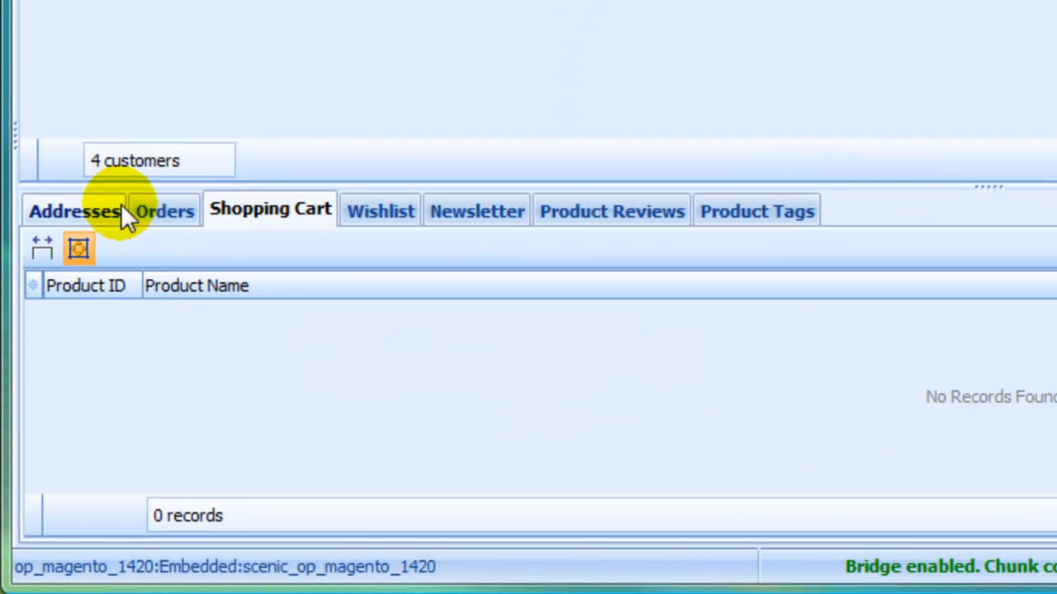
{"action": "left_click", "coordinate": [165, 211]}
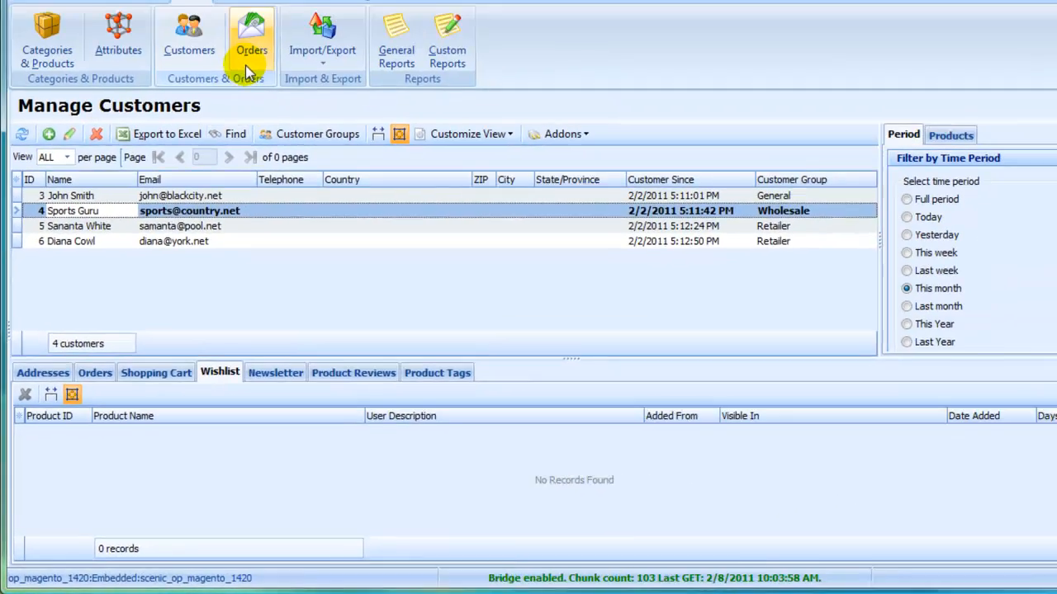
- View the five pending orders, then return to the product catalogue
{"action": "left_click", "coordinate": [251, 33]}
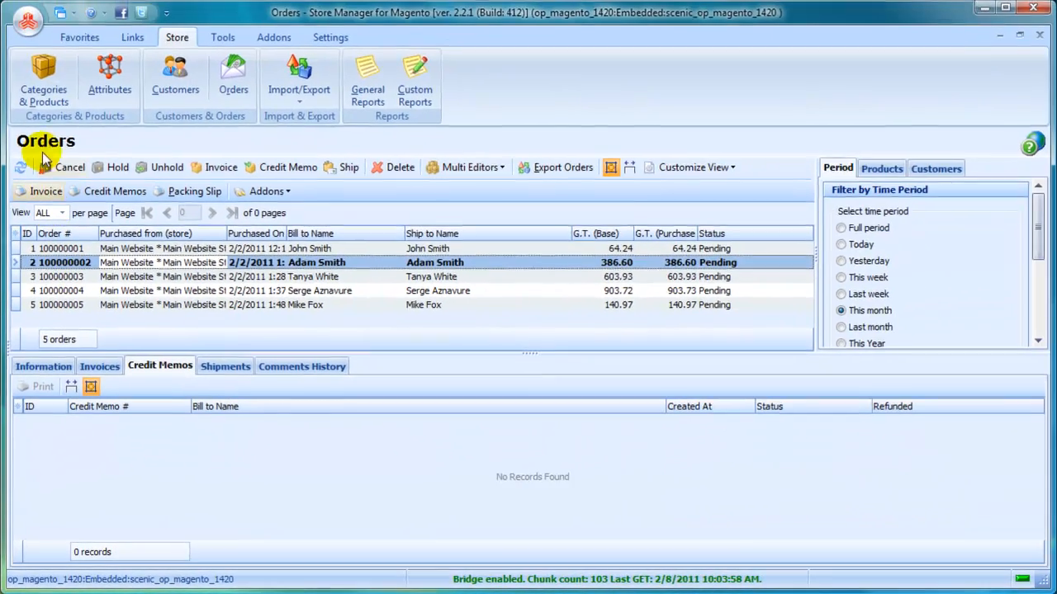
{"action": "left_click", "coordinate": [43, 79]}
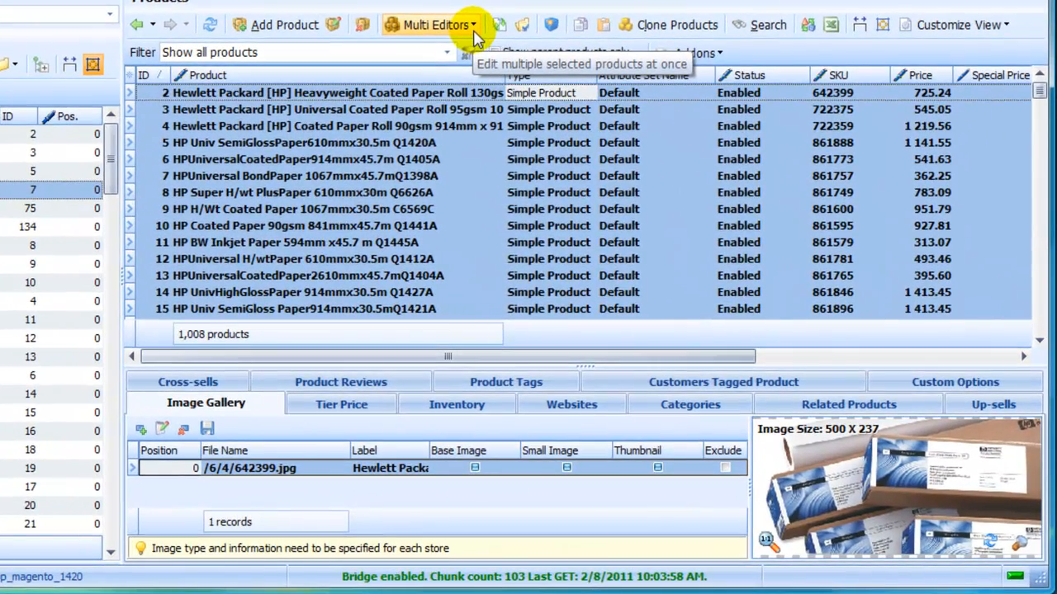
- Start the Product Multi Editor on the selected products and show their Prices attributes
{"action": "left_click", "coordinate": [432, 25]}
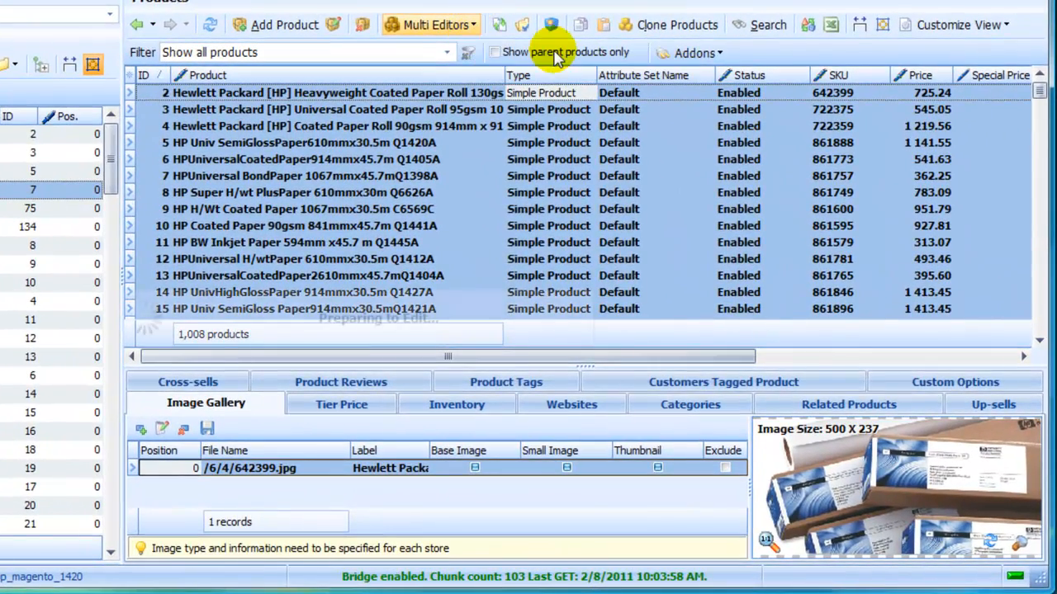
{"action": "left_click", "coordinate": [431, 25]}
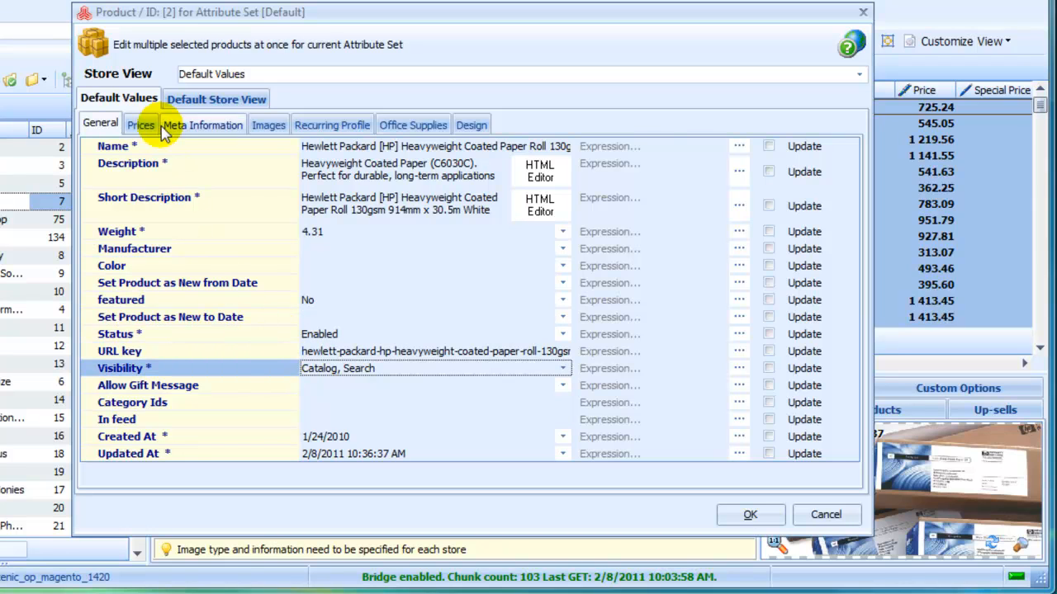
{"action": "left_click", "coordinate": [141, 125]}
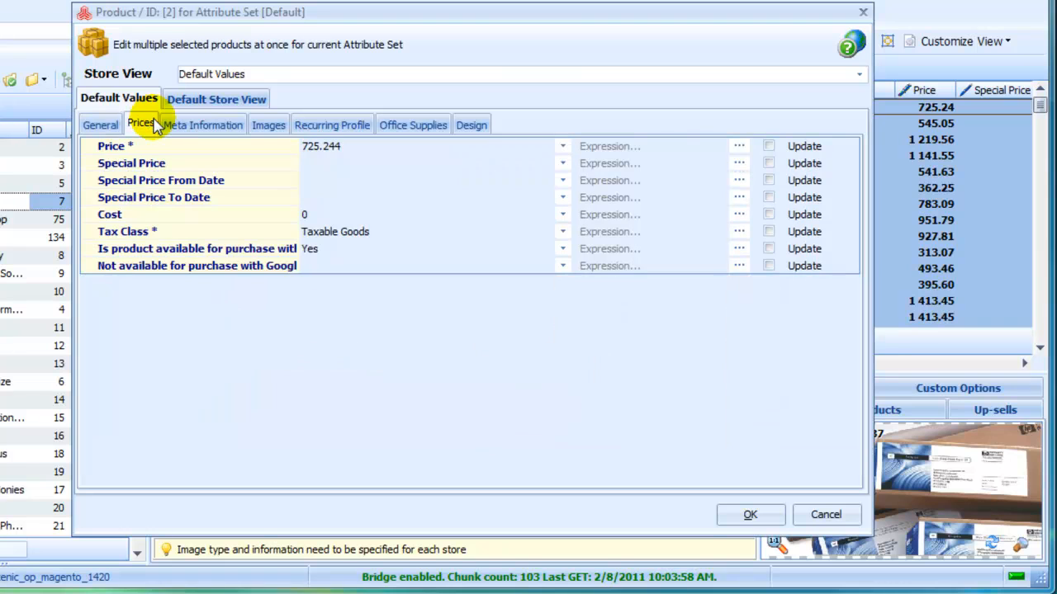
- Build the price expression [FIELD_VALUE]*1.2 to raise prices by 20%
{"action": "left_click", "coordinate": [768, 146]}
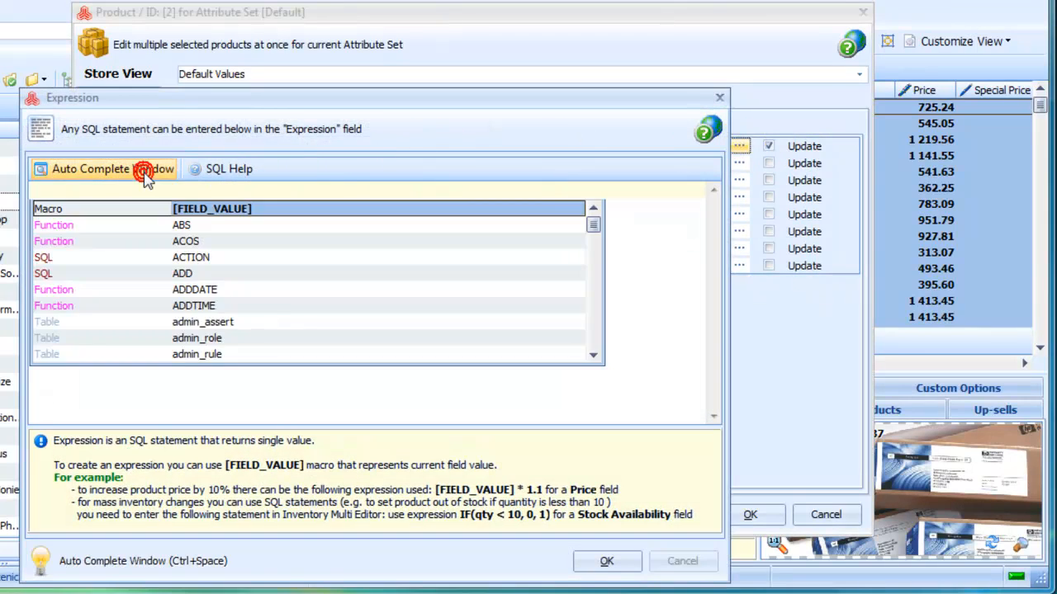
{"action": "left_click", "coordinate": [102, 168]}
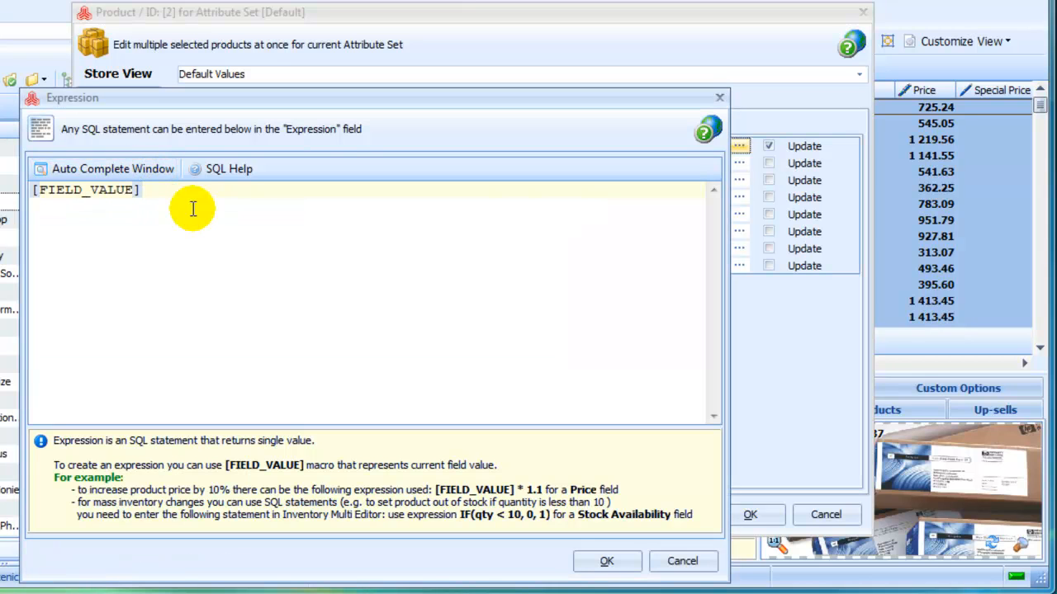
{"action": "type", "text": "*1.2"}
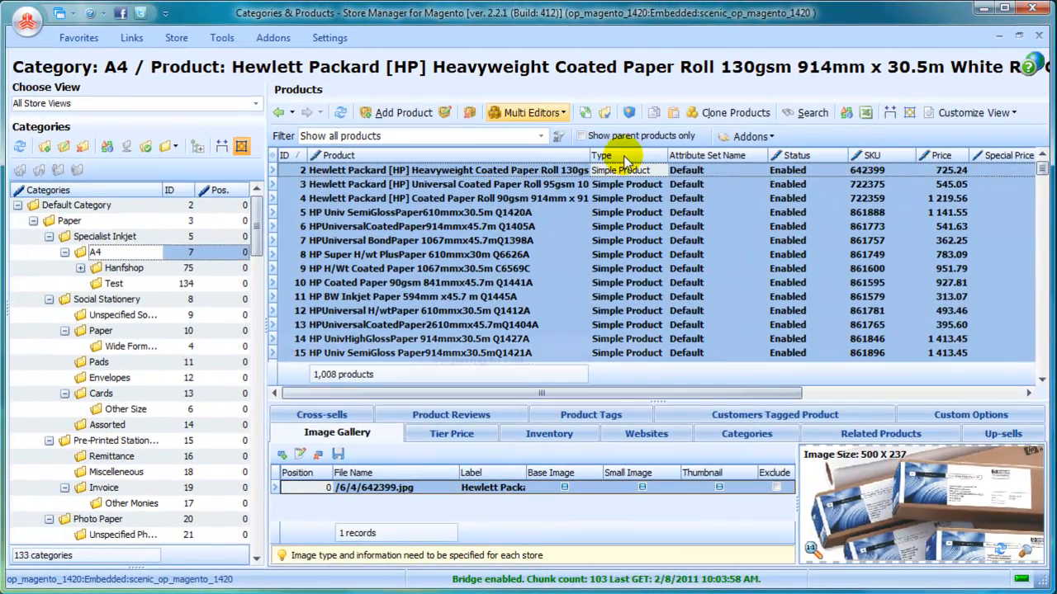
{"action": "left_click", "coordinate": [528, 113]}
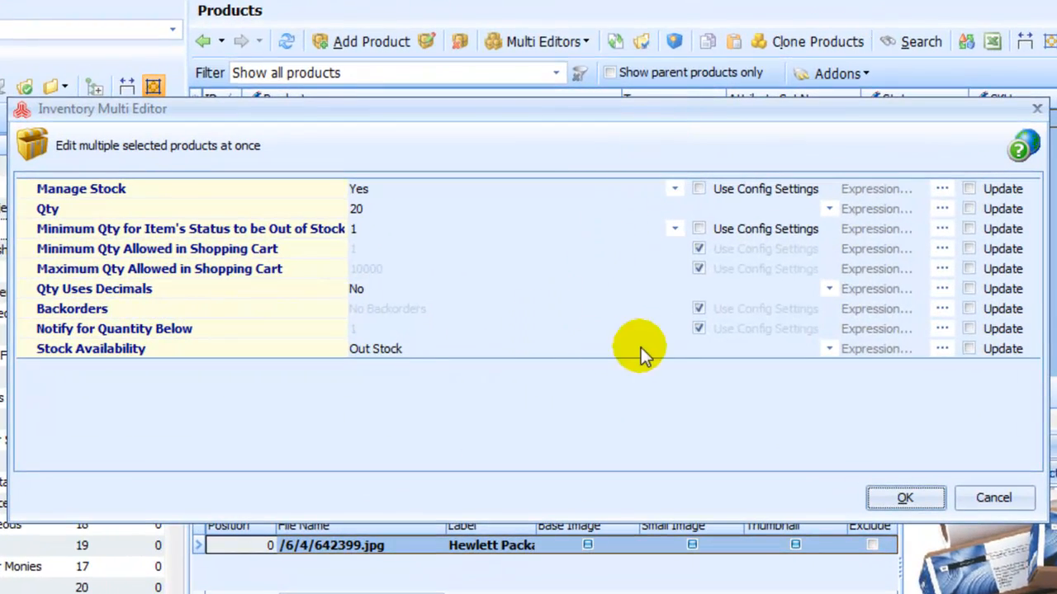
{"action": "left_click", "coordinate": [829, 349]}
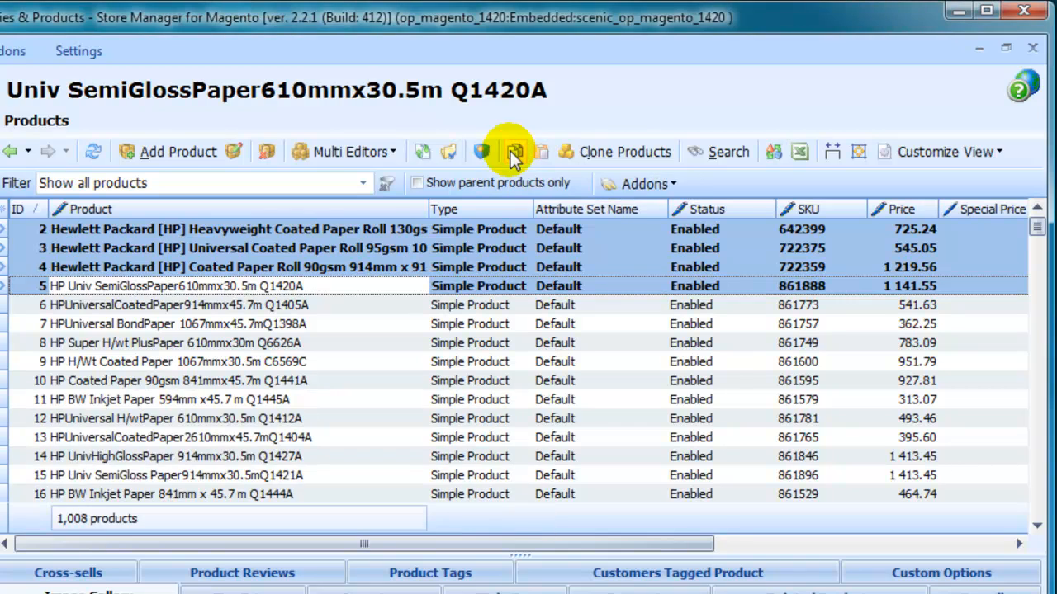
{"action": "mouse_move", "coordinate": [538, 156]}
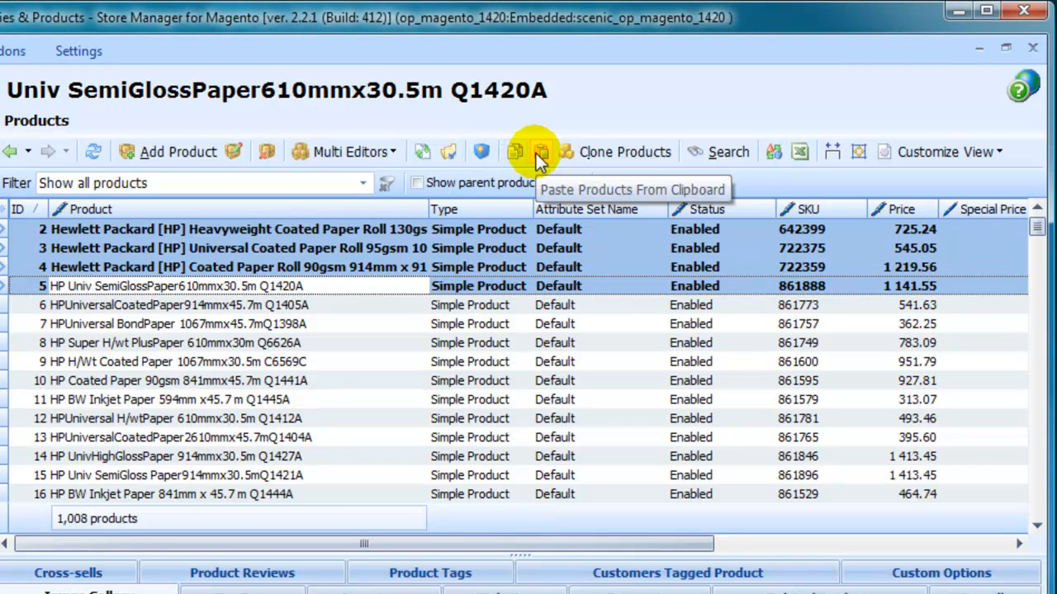
- Paste the copied paper roll products into the Test category, reaching 1,014 products
{"action": "left_click", "coordinate": [540, 152]}
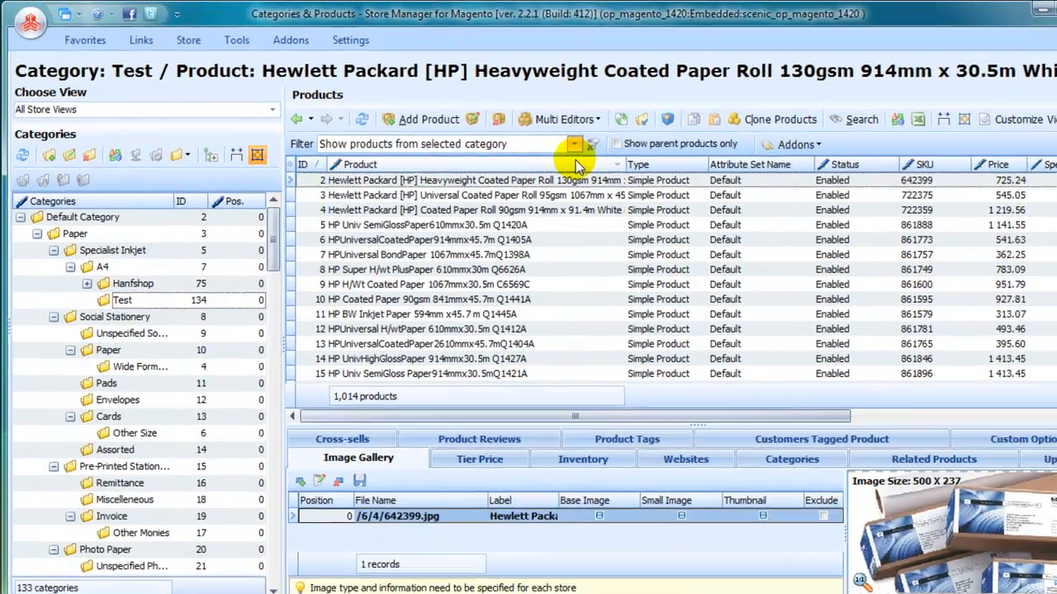
- Show the Store ribbon's Import/Export options for products, categories and orders
{"action": "left_click", "coordinate": [188, 40]}
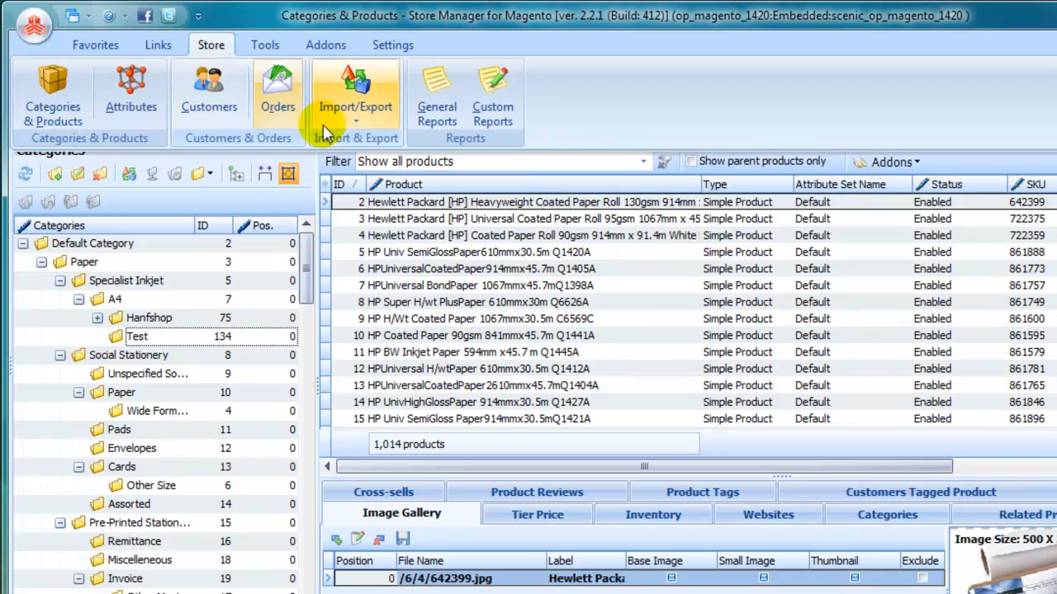
{"action": "left_click", "coordinate": [355, 93]}
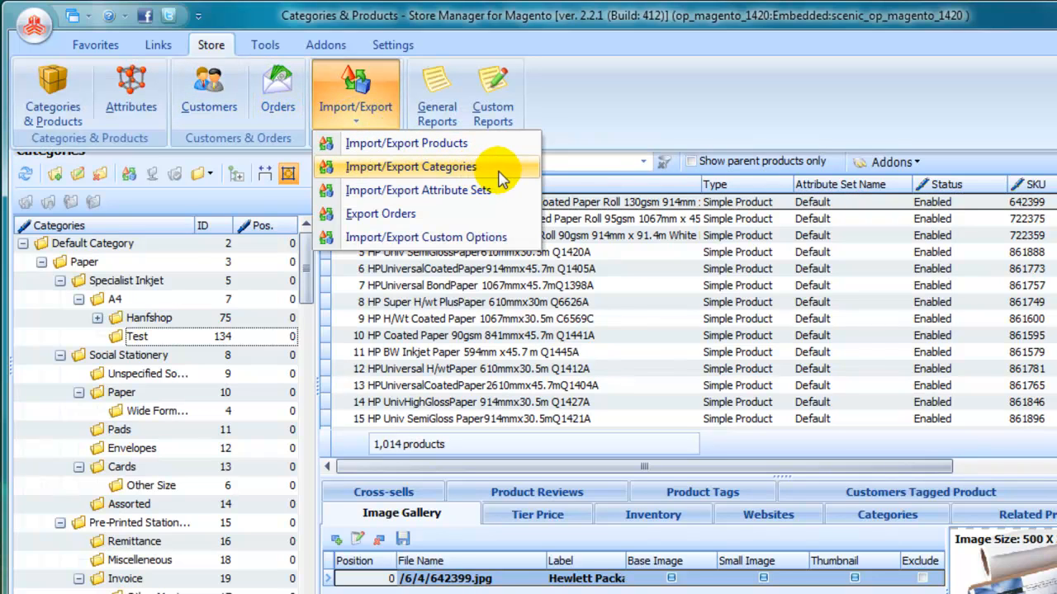
{"action": "mouse_move", "coordinate": [512, 190]}
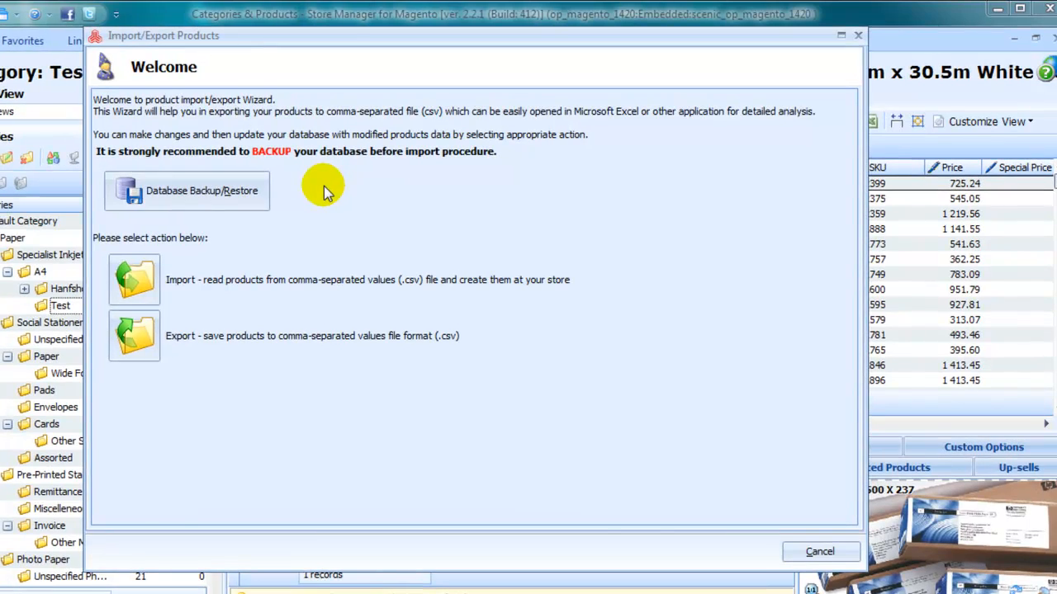
- Export all products with six fields to Magento_import.csv using default delimiters and finish the wizard
{"action": "left_click", "coordinate": [133, 335]}
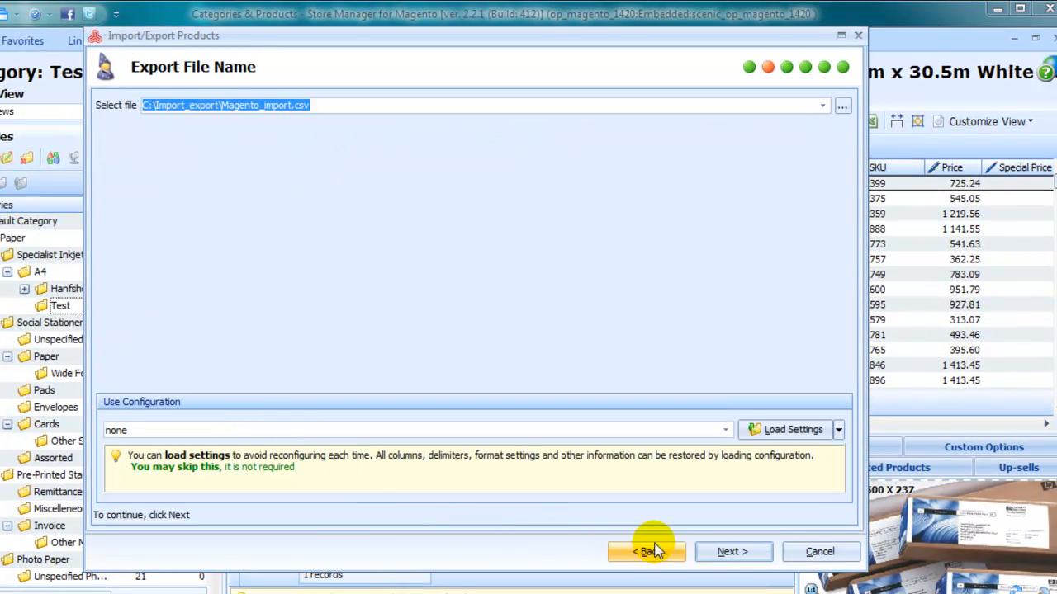
{"action": "left_click", "coordinate": [731, 551]}
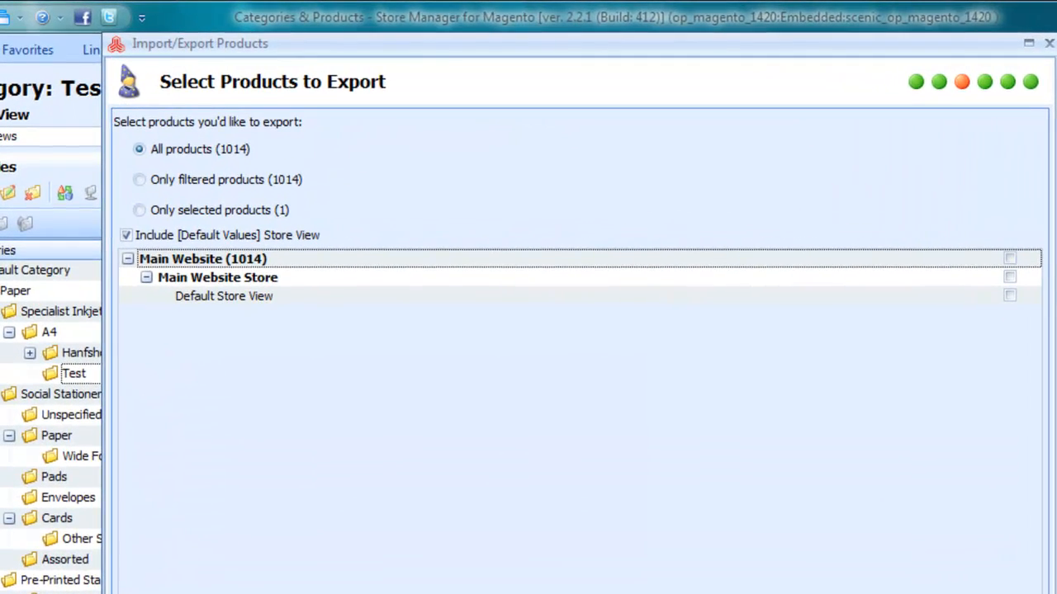
{"action": "left_click", "coordinate": [750, 565]}
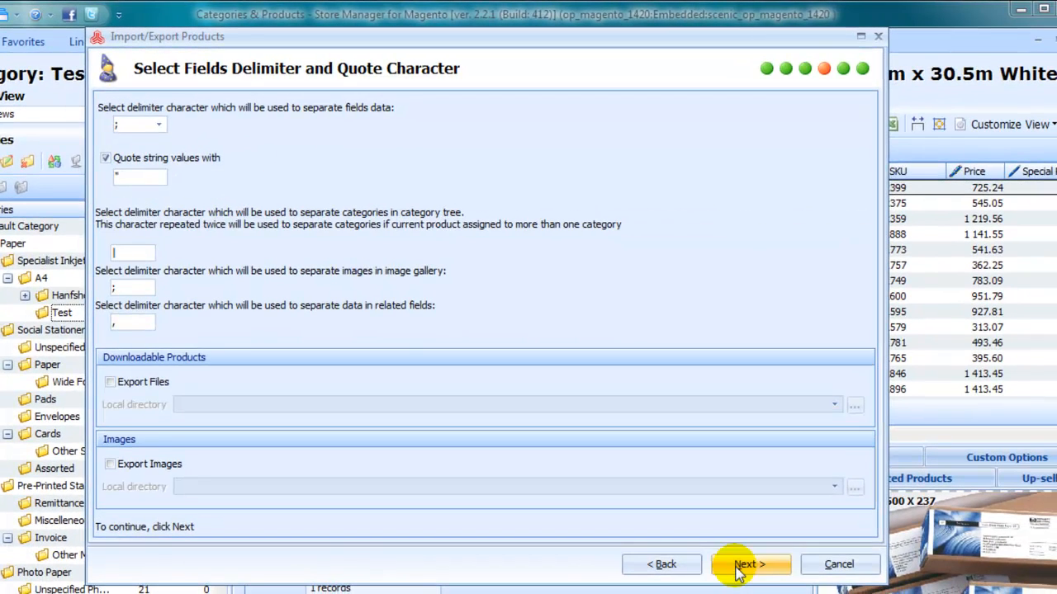
{"action": "left_click", "coordinate": [750, 565]}
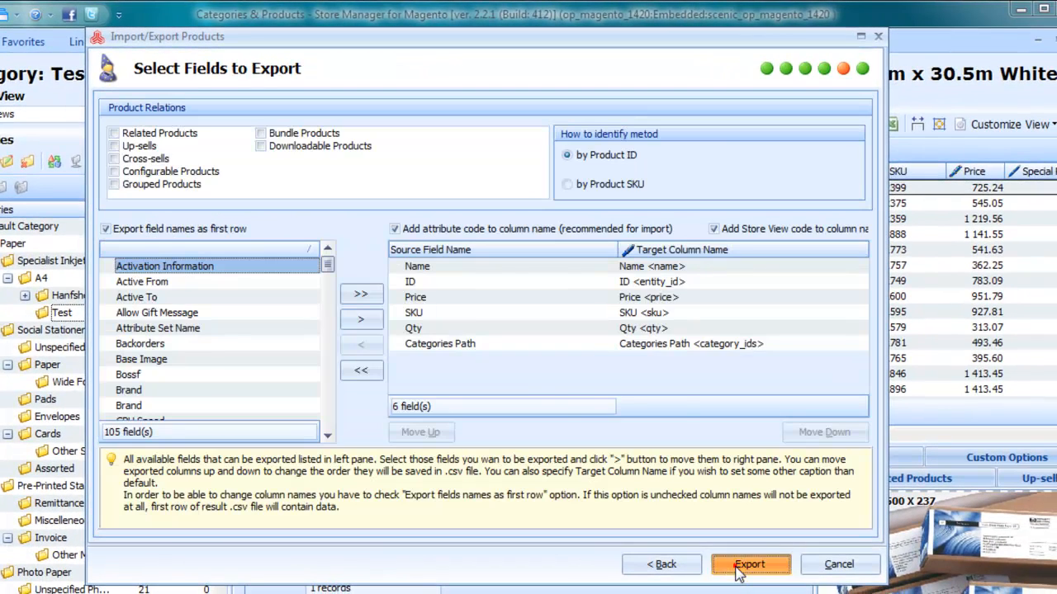
{"action": "left_click", "coordinate": [749, 565]}
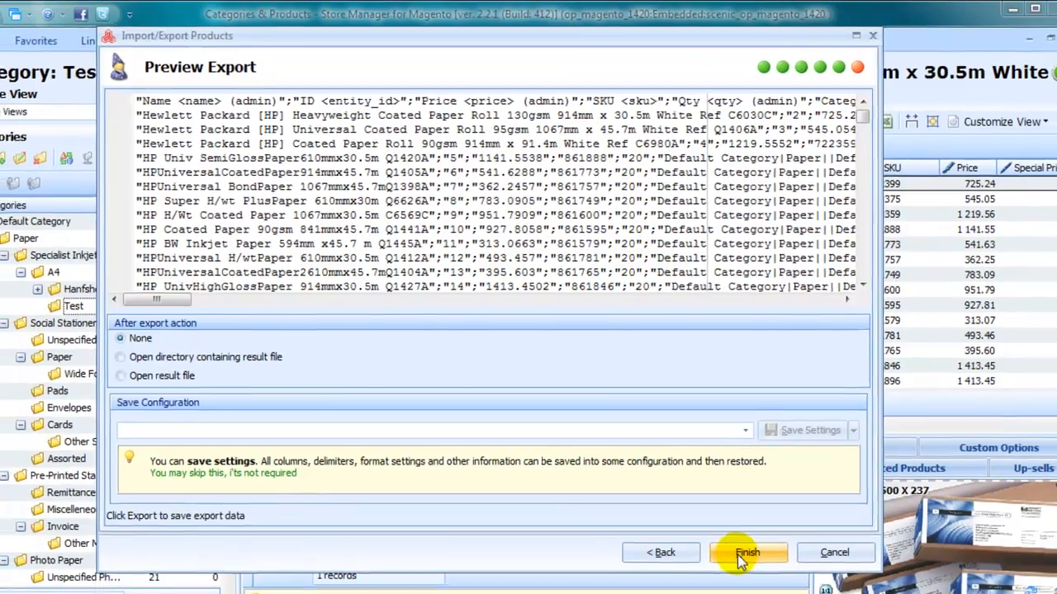
{"action": "left_click", "coordinate": [746, 551]}
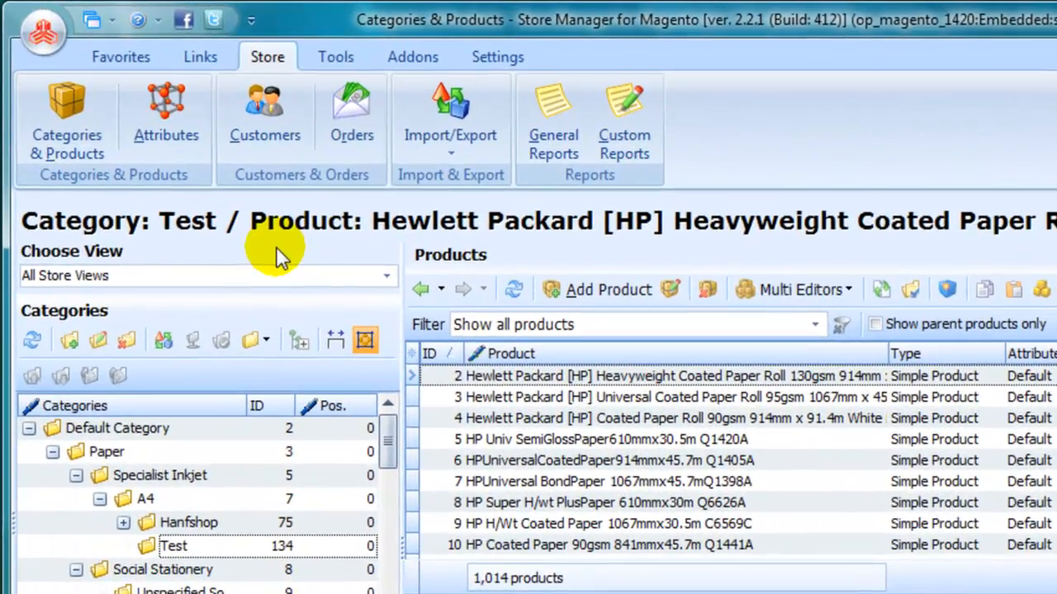
- Browse the Links and Settings ribbons, then show the Tools maintenance and backup commands
{"action": "left_click", "coordinate": [199, 56]}
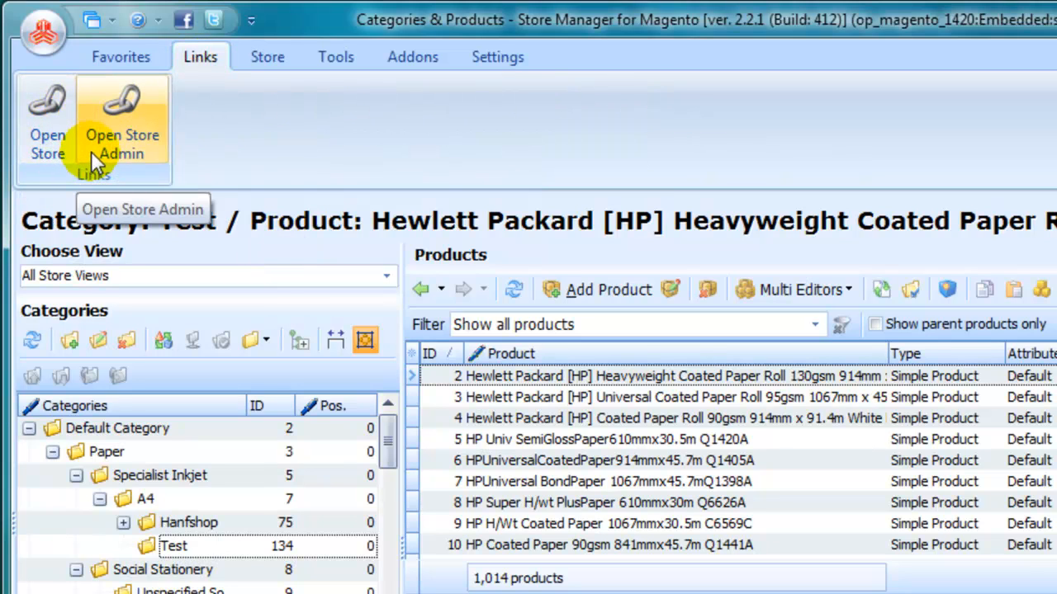
{"action": "left_click", "coordinate": [499, 56]}
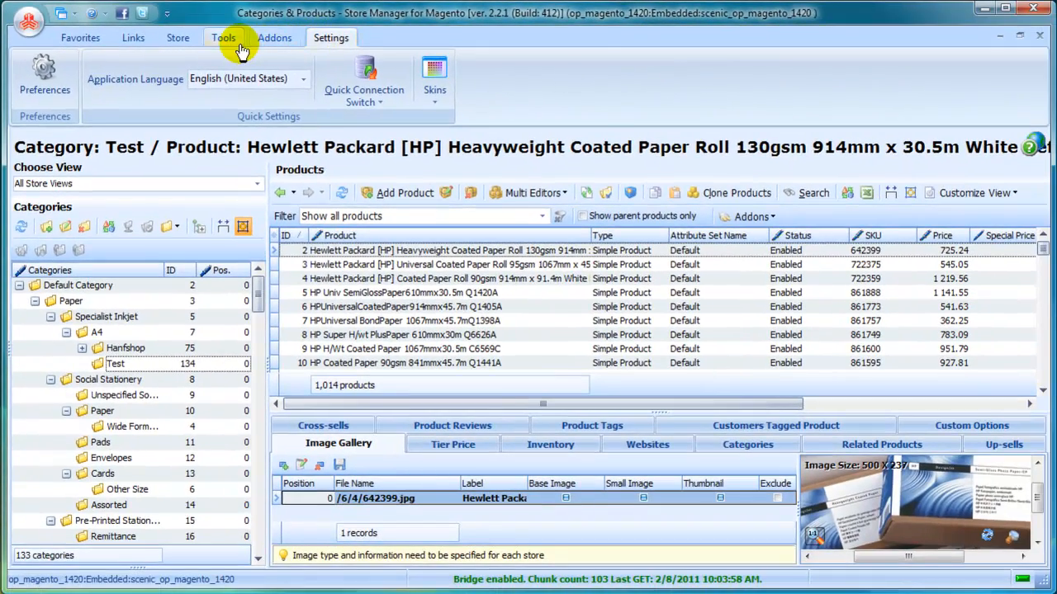
{"action": "left_click", "coordinate": [223, 36]}
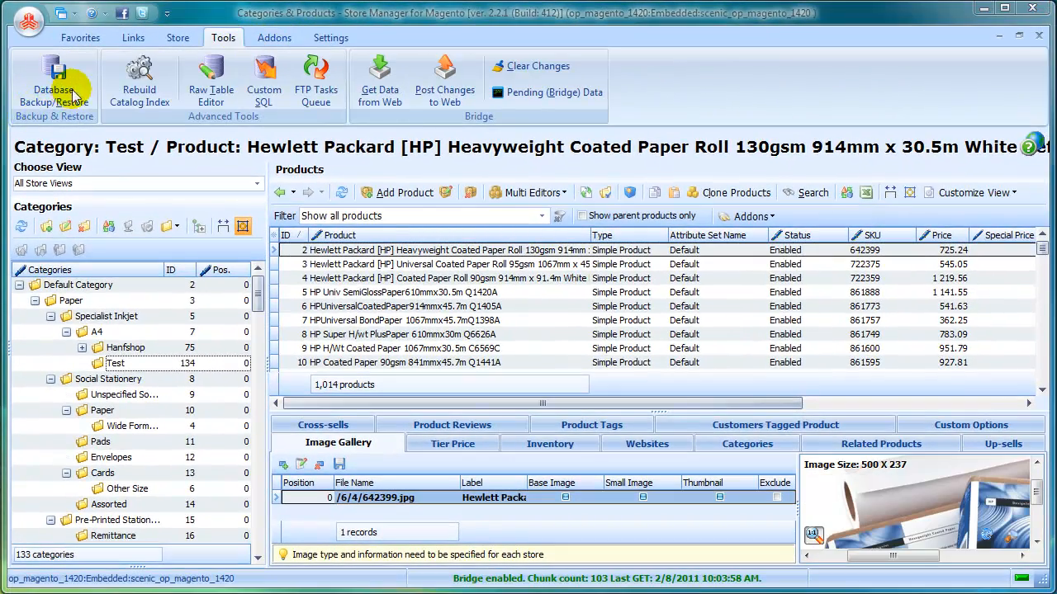
- Preview the Database Backup/Restore wizard's welcome page, cancel it, and show the application settings
{"action": "left_click", "coordinate": [53, 82]}
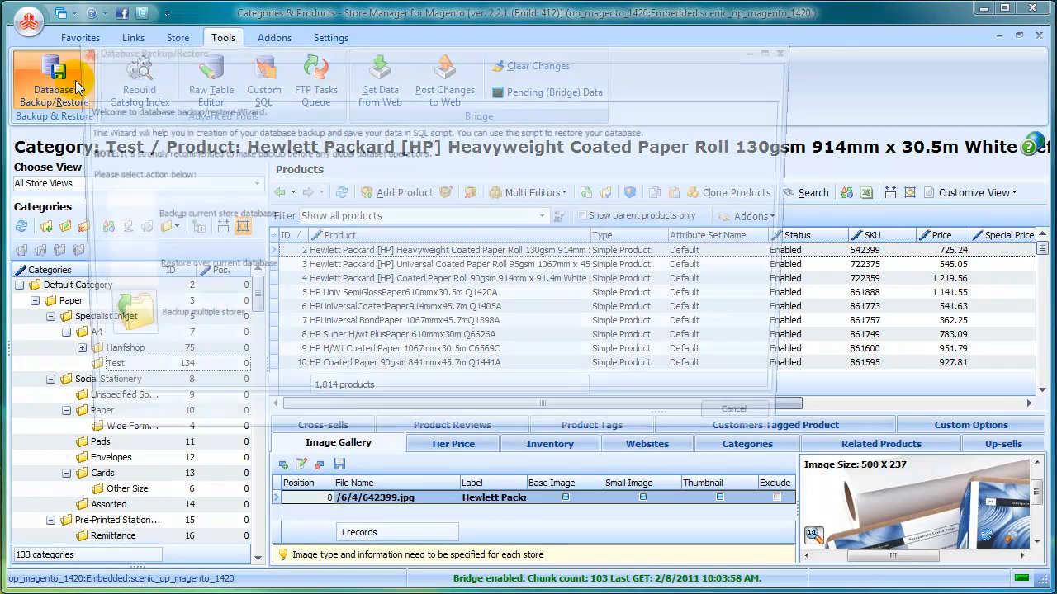
{"action": "left_click", "coordinate": [53, 83]}
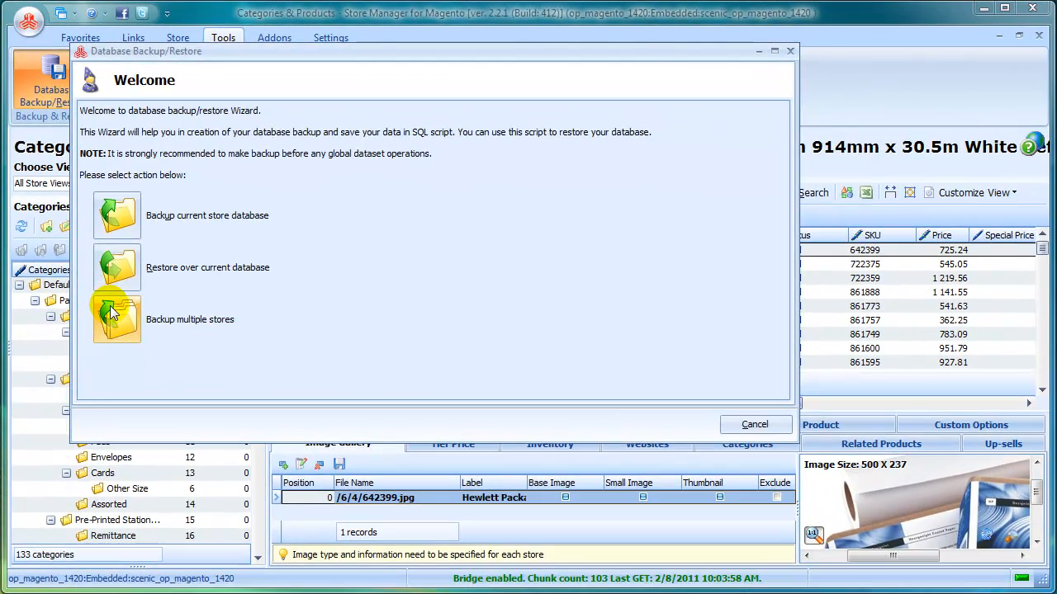
{"action": "left_click", "coordinate": [753, 424]}
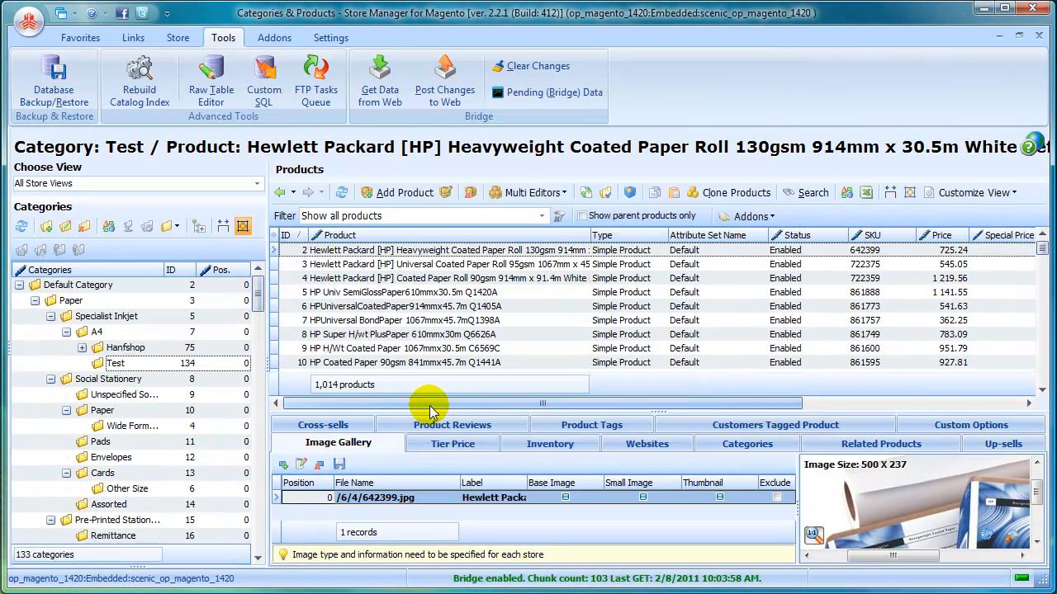
{"action": "left_click", "coordinate": [330, 37]}
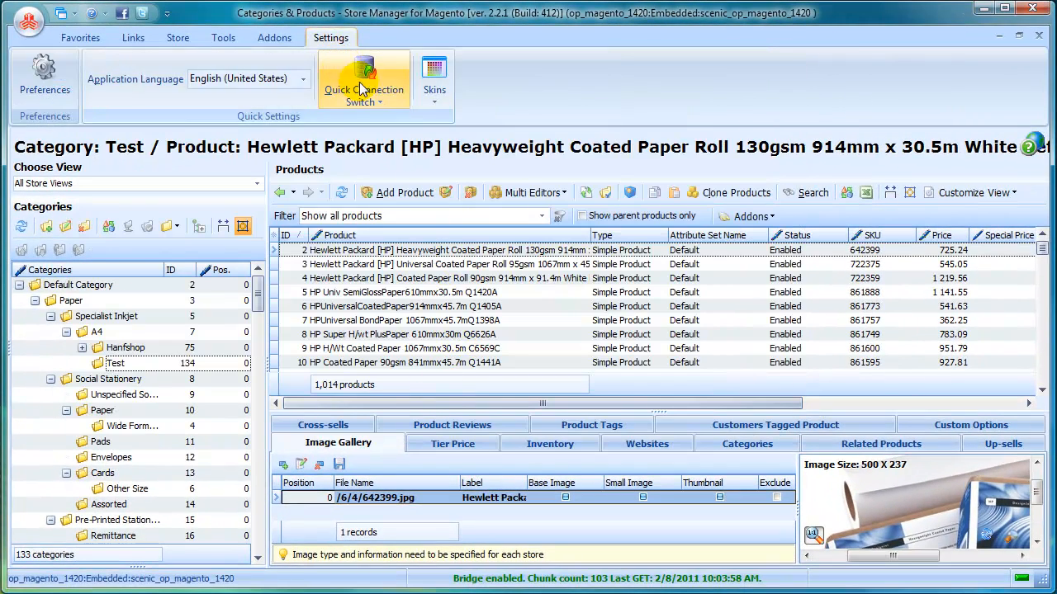
- View the three saved store connections, then return to the Store tools while staying on op_magento_1420
{"action": "left_click", "coordinate": [363, 96]}
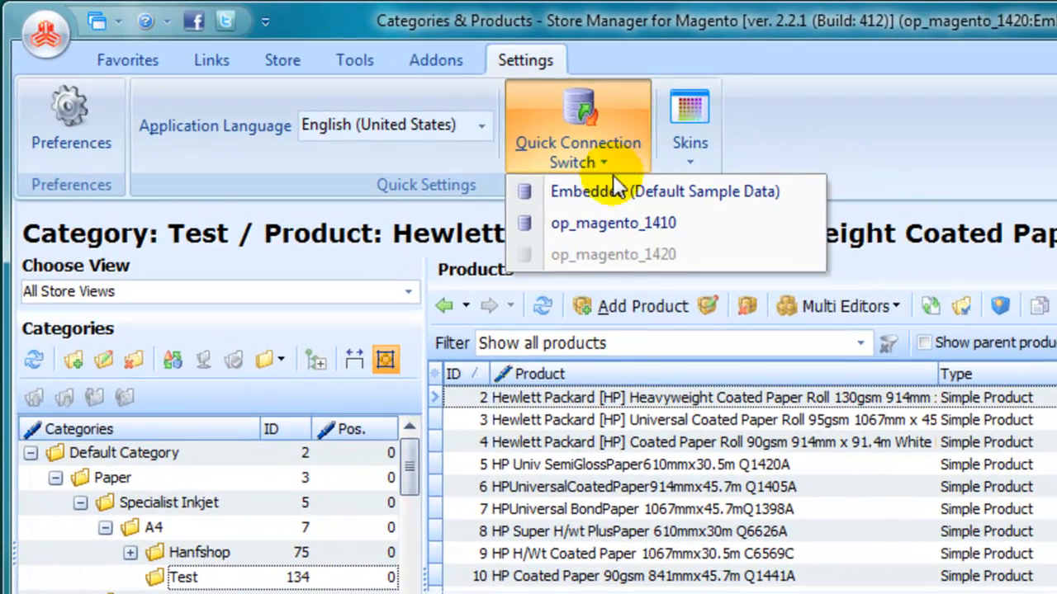
{"action": "mouse_move", "coordinate": [697, 223]}
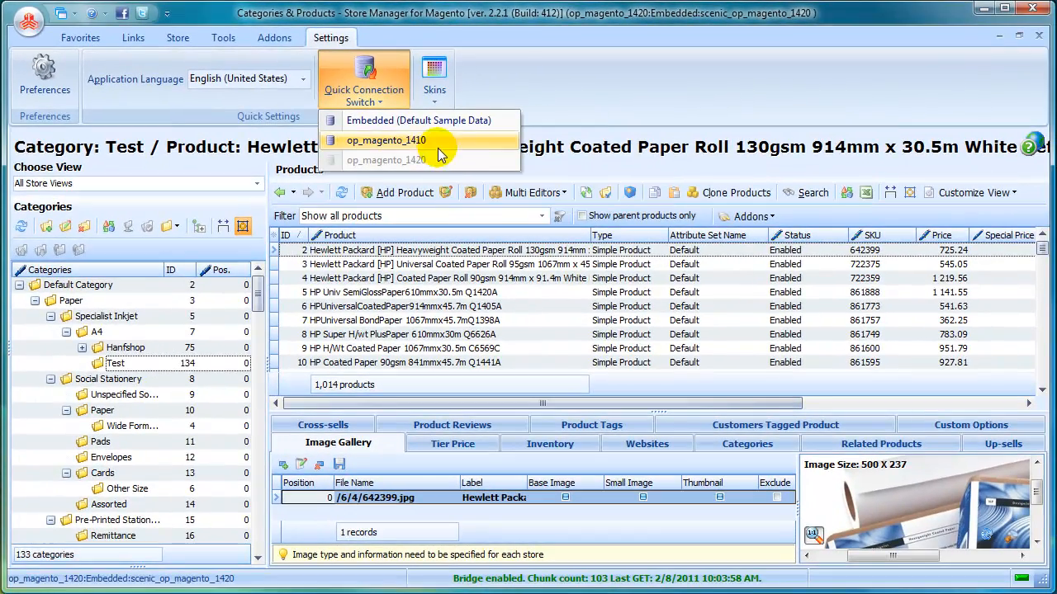
{"action": "left_click", "coordinate": [179, 37]}
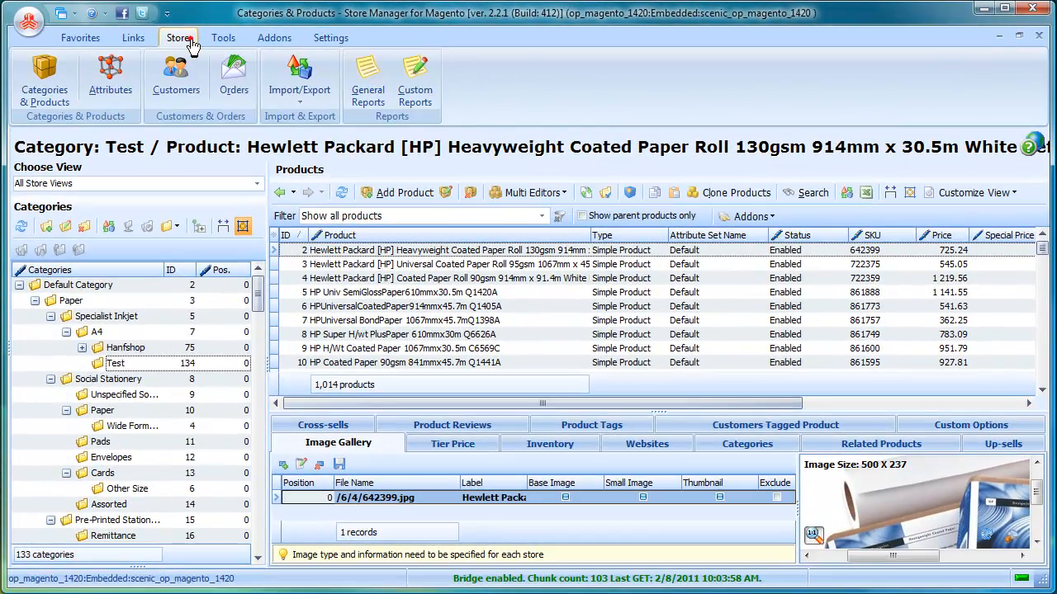